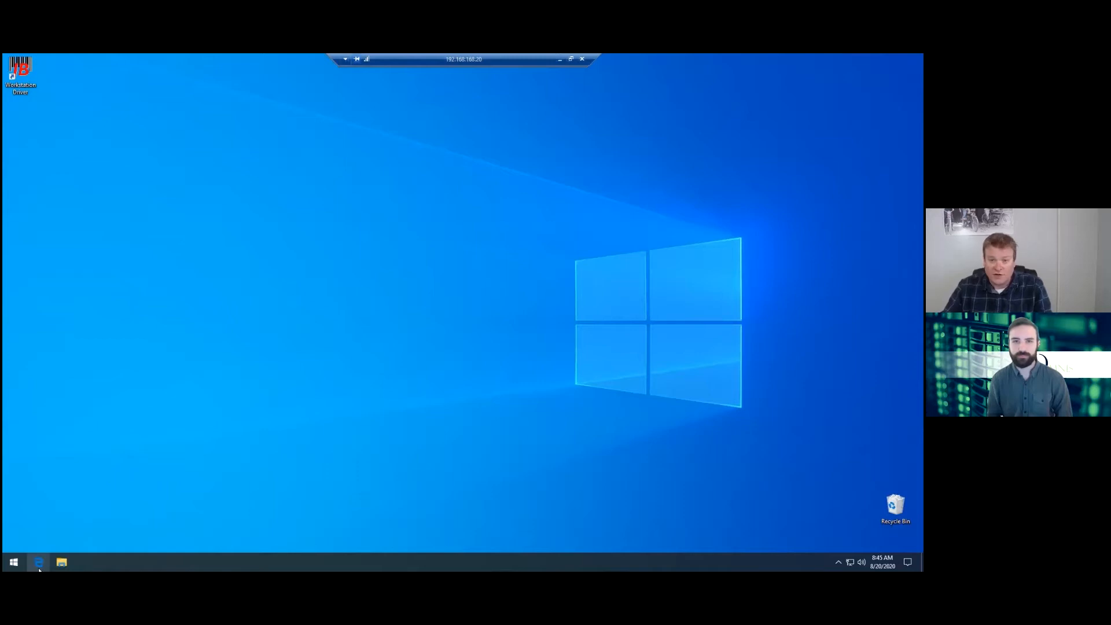
Open Edge, go to 192.168.168.18 and log in to the gateway as admin.
left_click(38, 562)
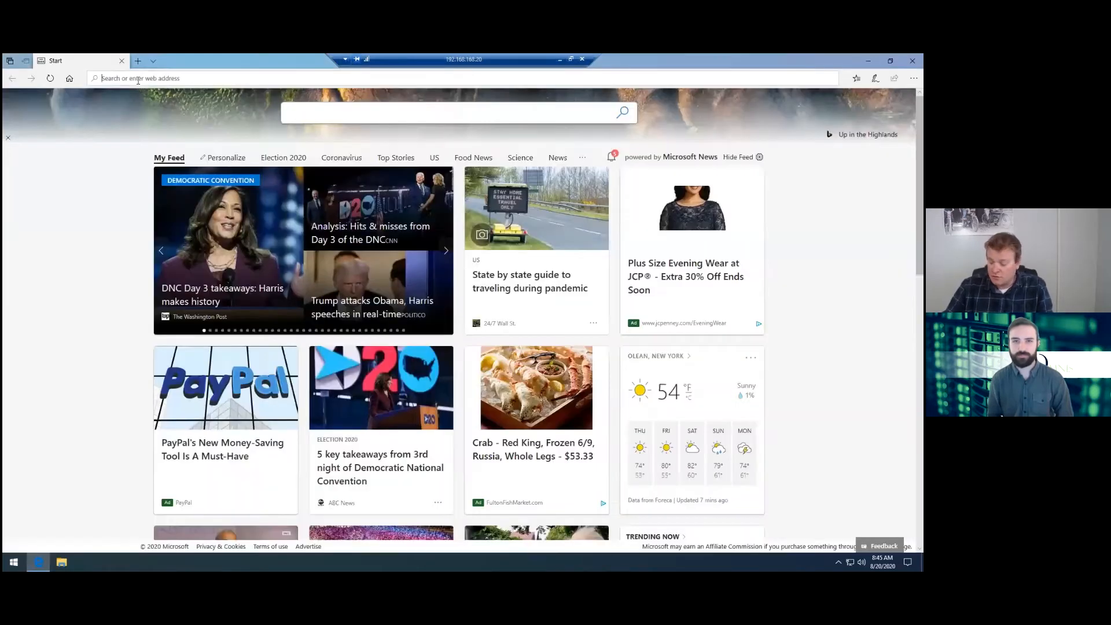
type("192.168.168.18/admingui/login.html?target=/")
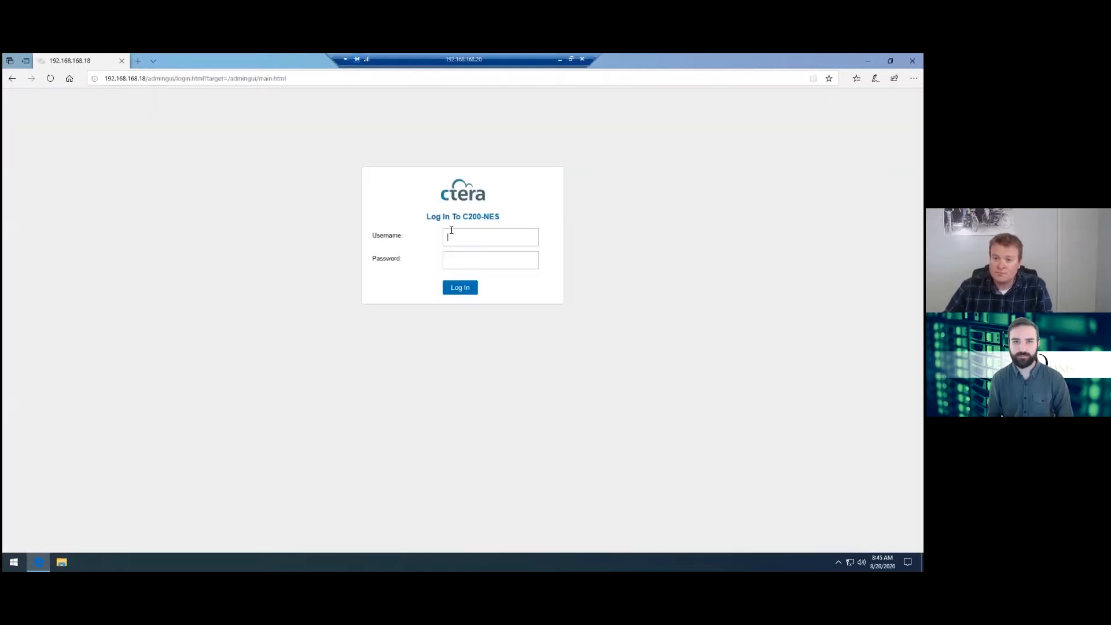
type("admin")
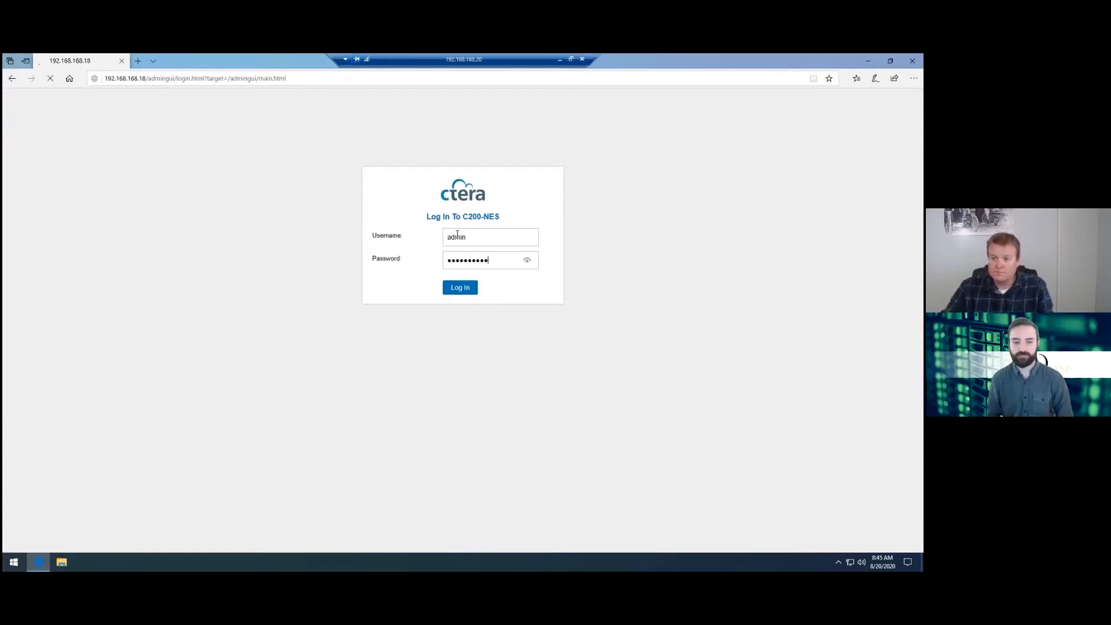
left_click(458, 287)
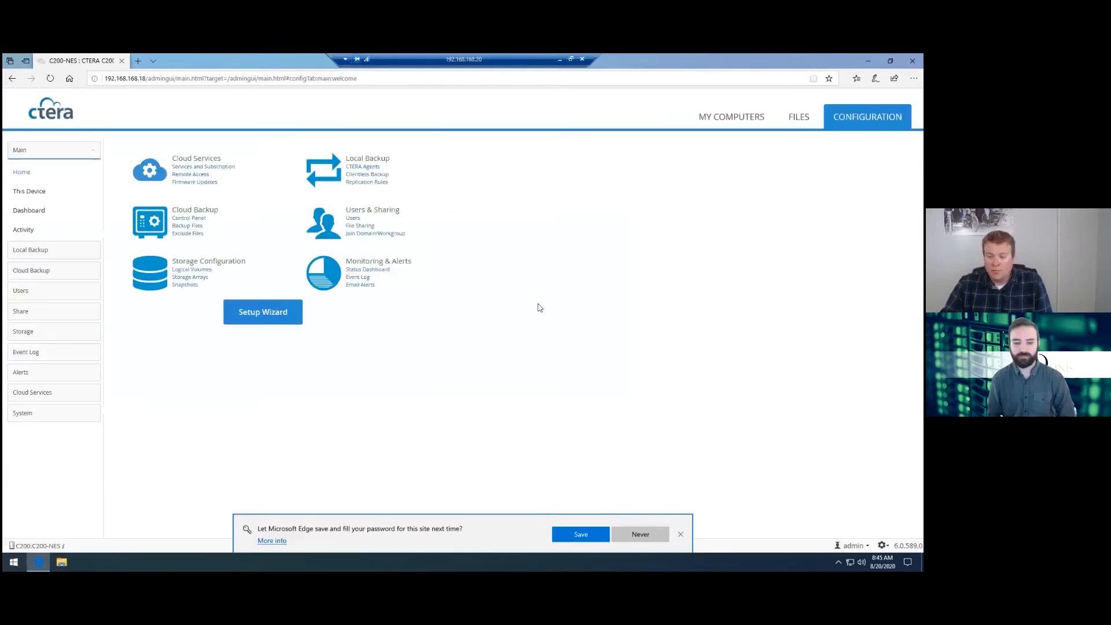
Dismiss the save-password offer and download the Windows agent from Local Backup > CTERA Agents.
left_click(680, 534)
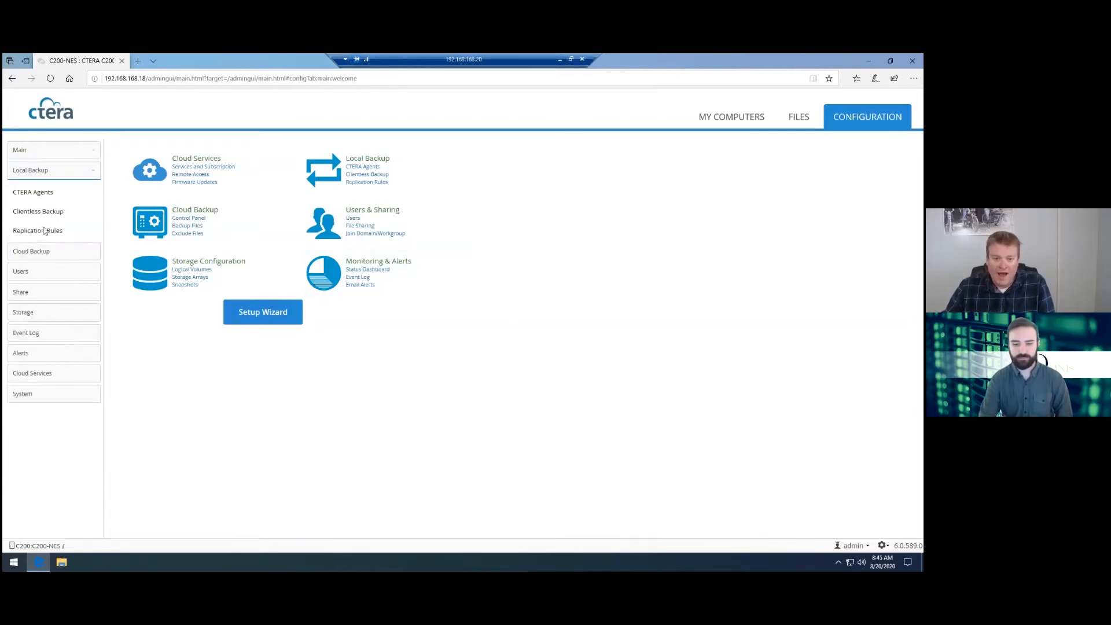
left_click(33, 192)
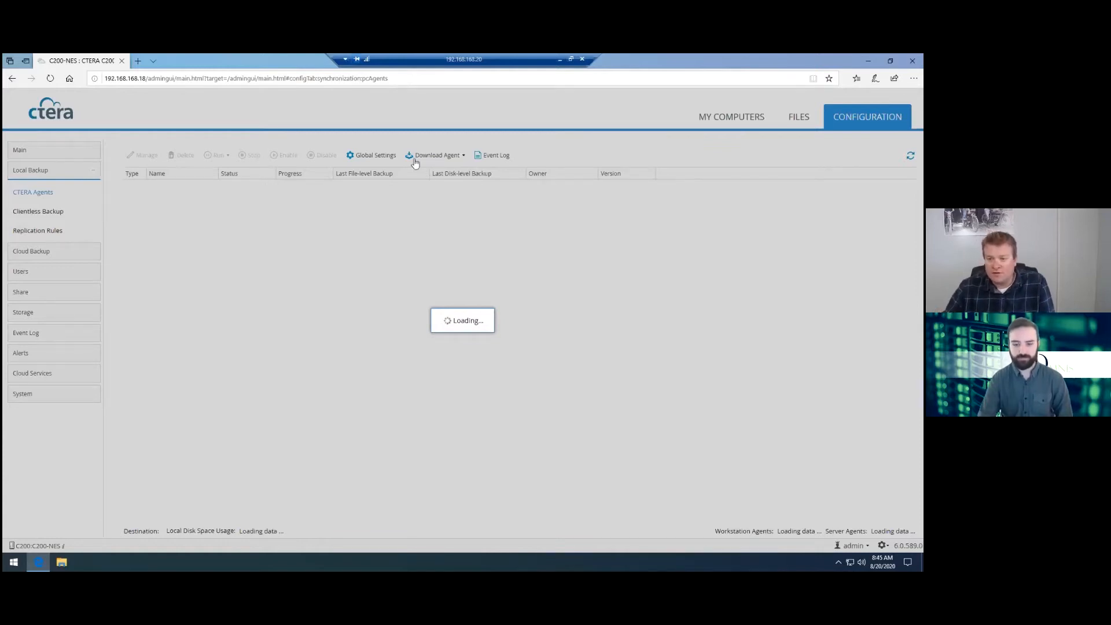
left_click(438, 155)
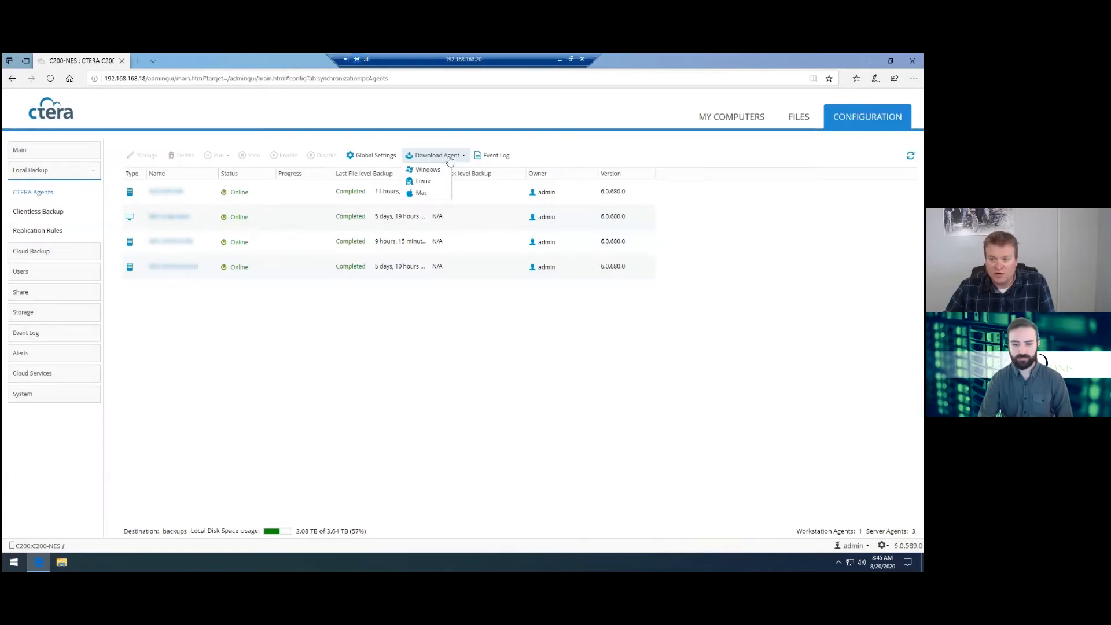
mouse_move(433, 191)
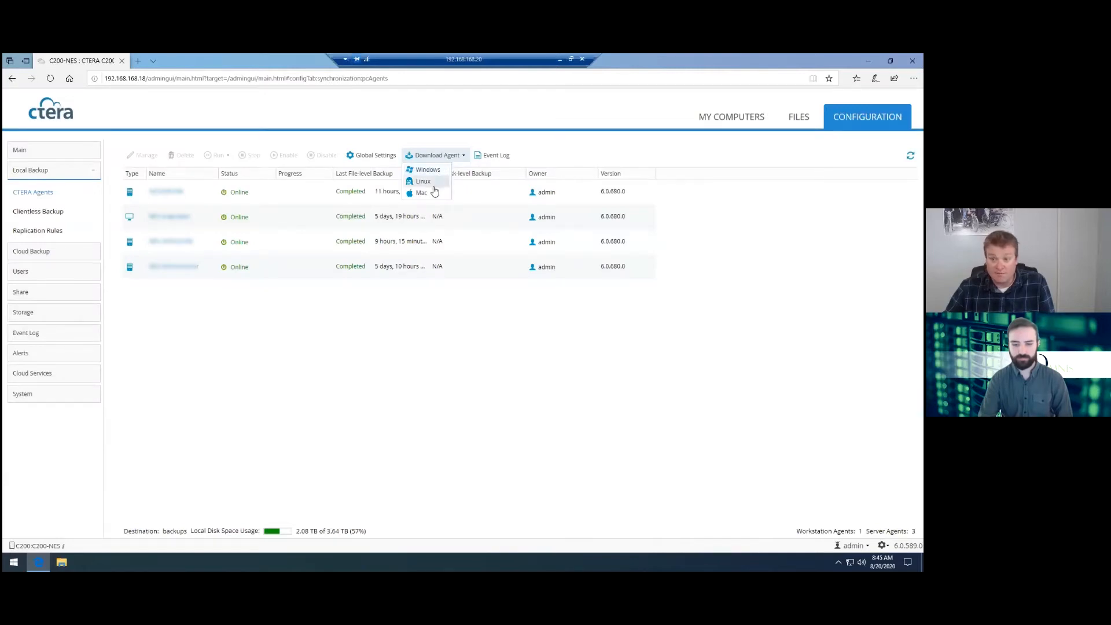
left_click(436, 155)
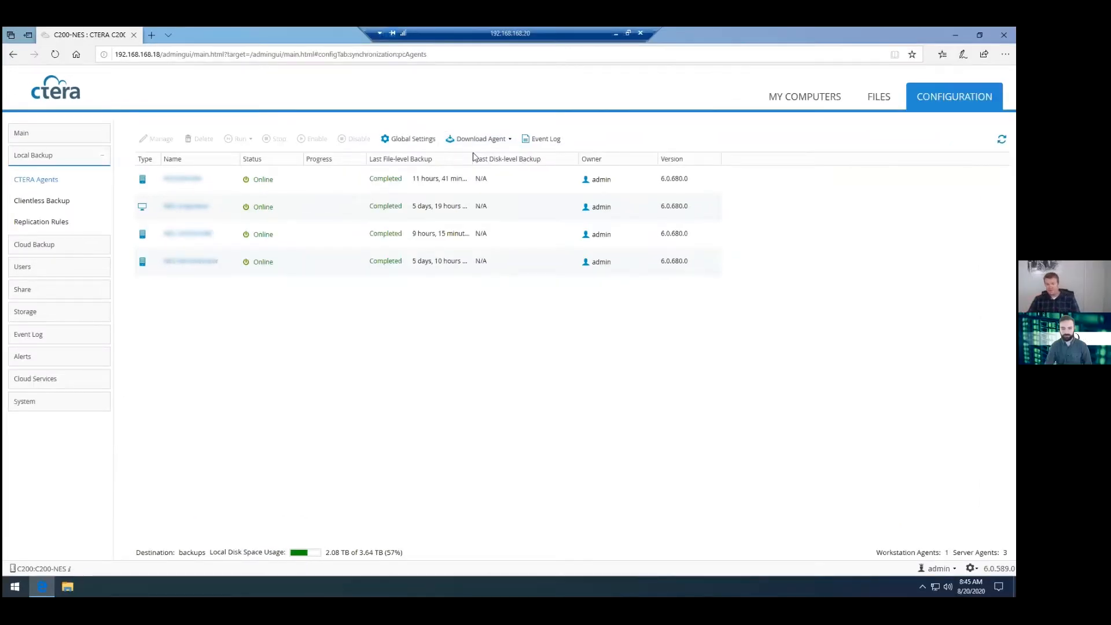
left_click(480, 138)
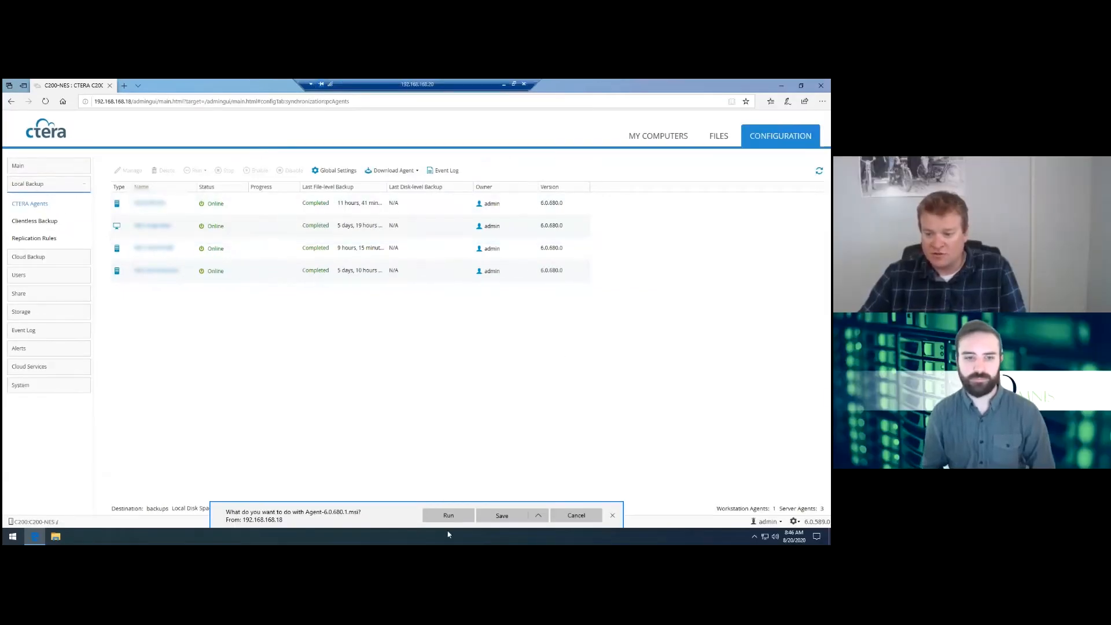
Run the .msi and install per user with the license accepted and default folder.
left_click(501, 515)
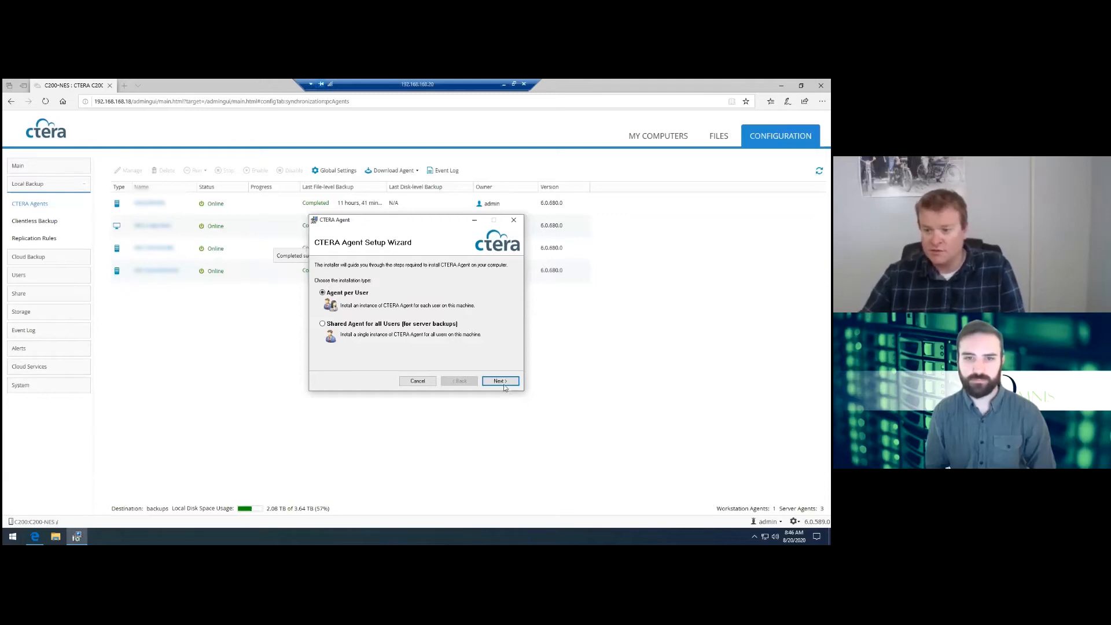
left_click(499, 381)
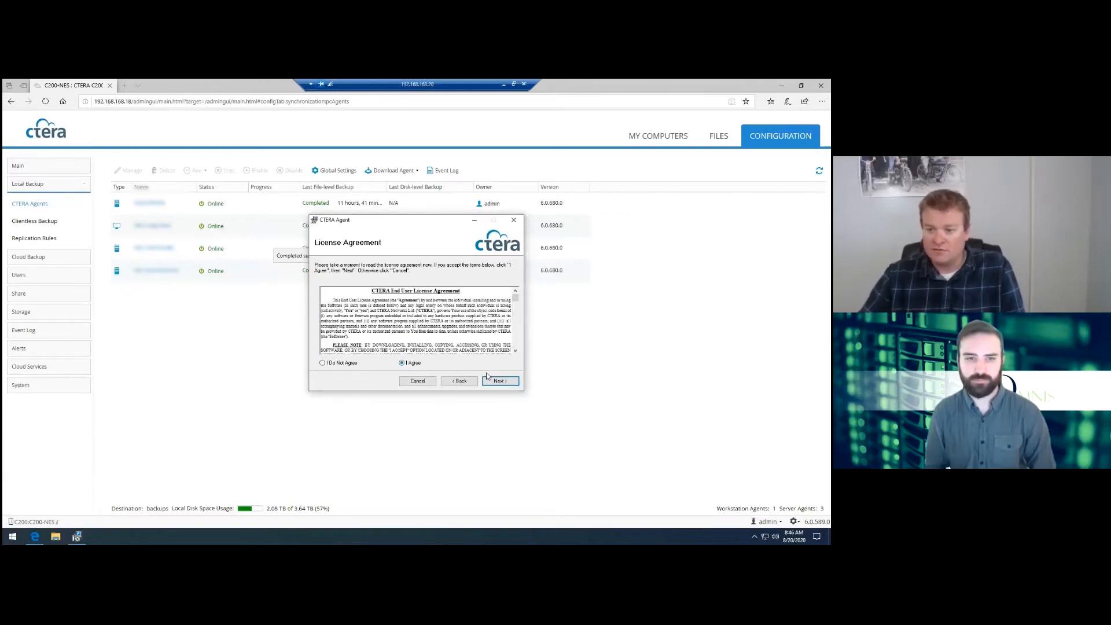
left_click(499, 381)
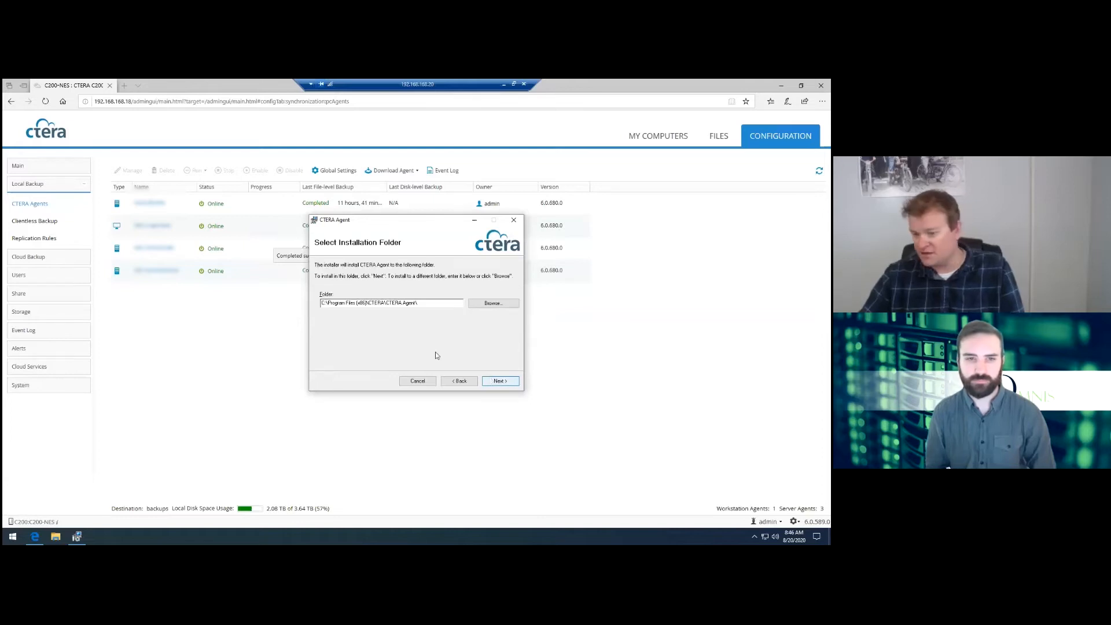
left_click(500, 380)
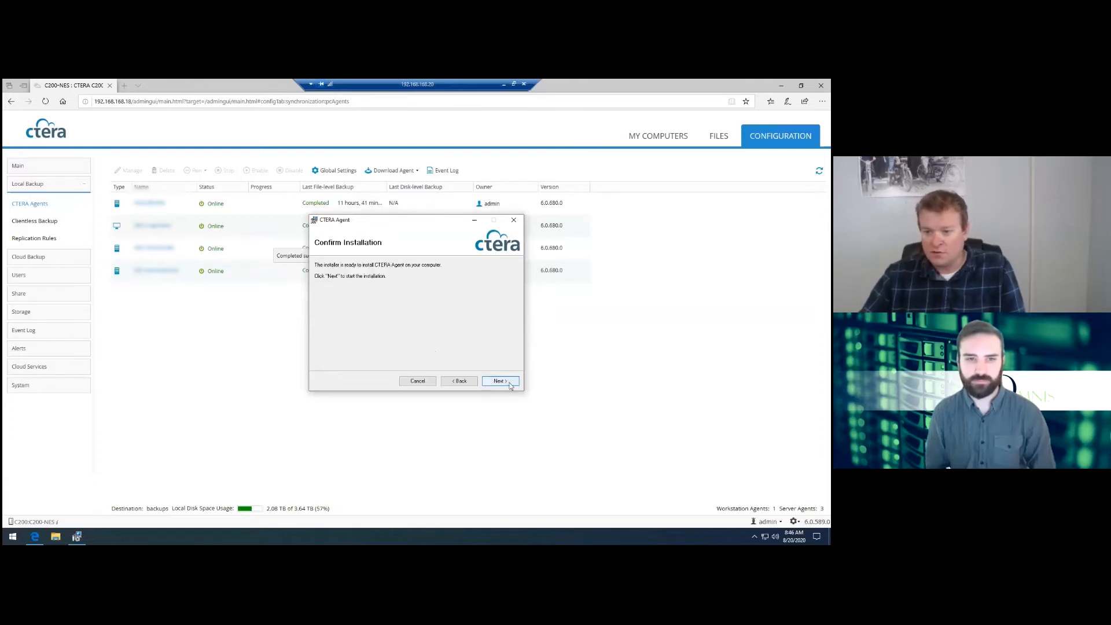
left_click(499, 381)
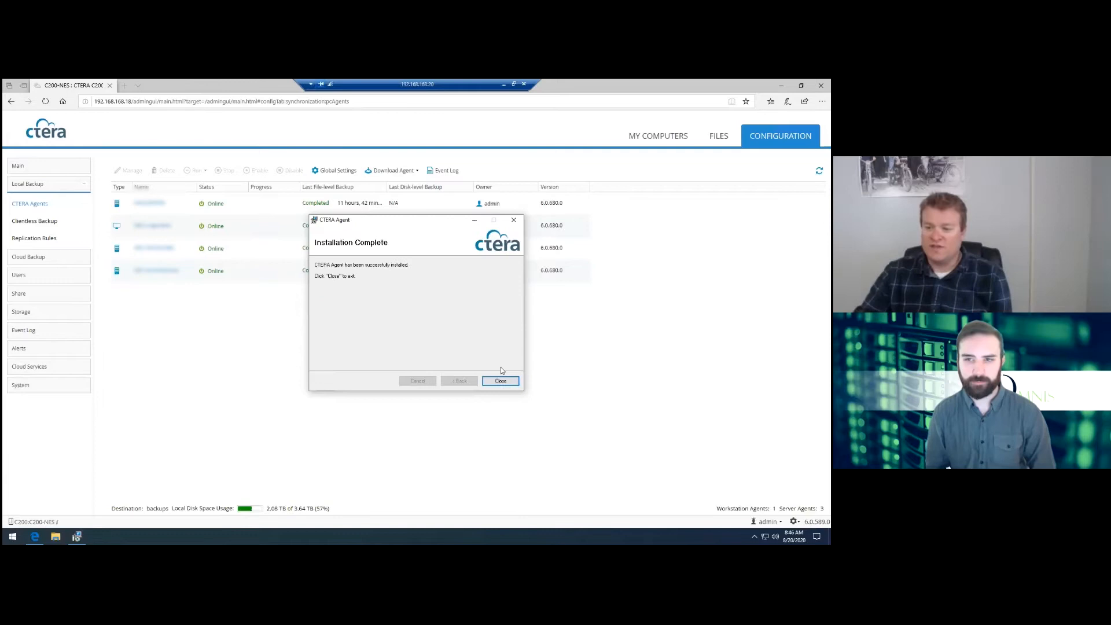
left_click(500, 380)
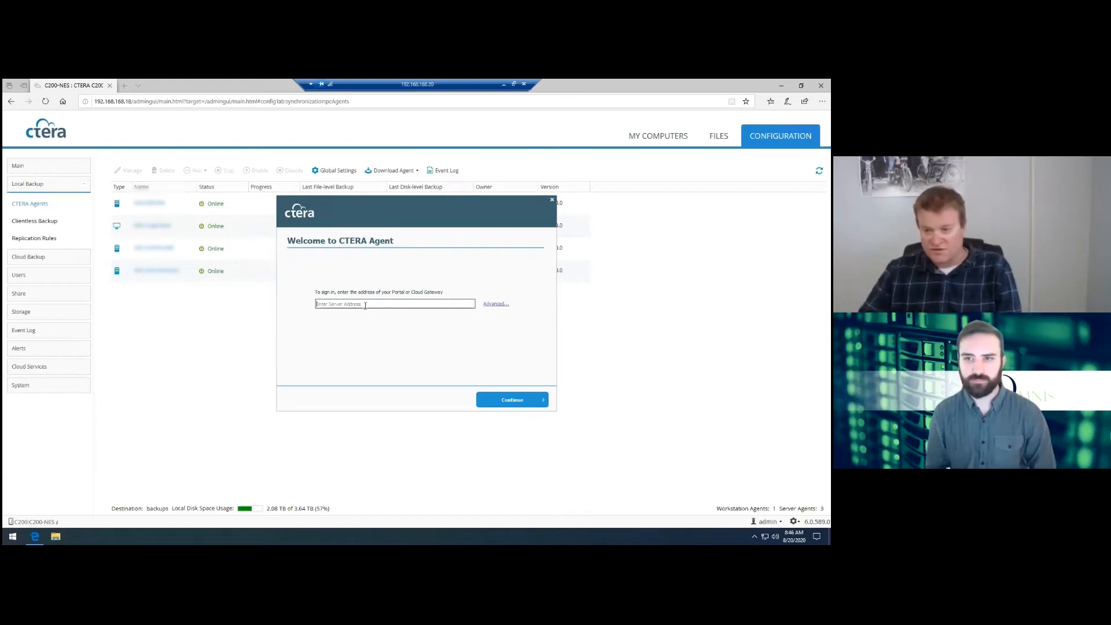
Connect the agent to server 192.168.168.18, then close the Edge window.
type("19")
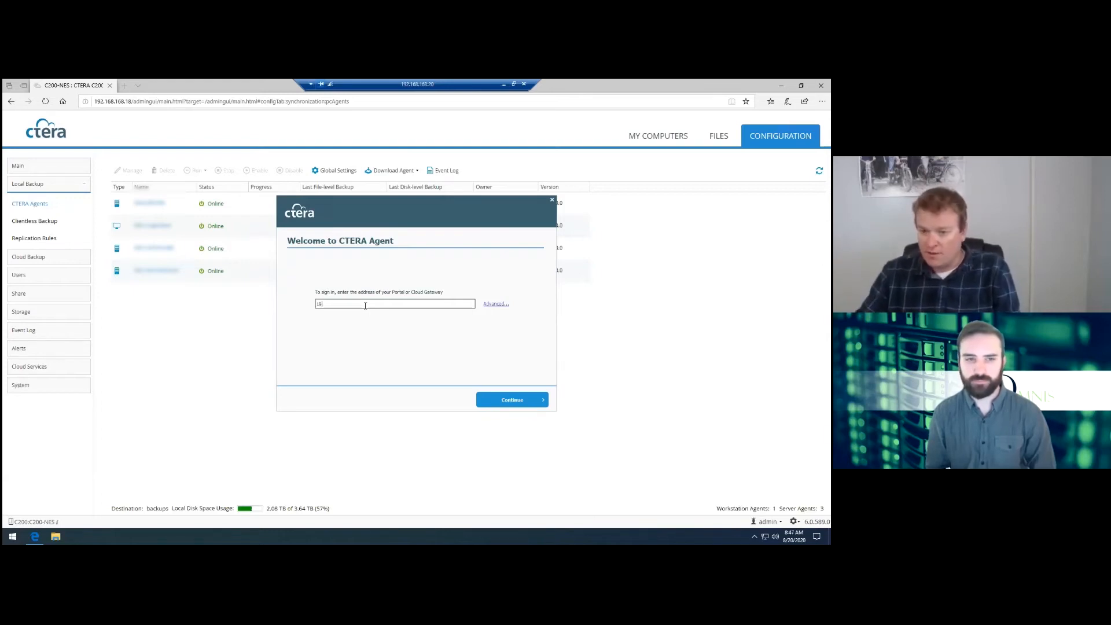
type("192.168.168.18")
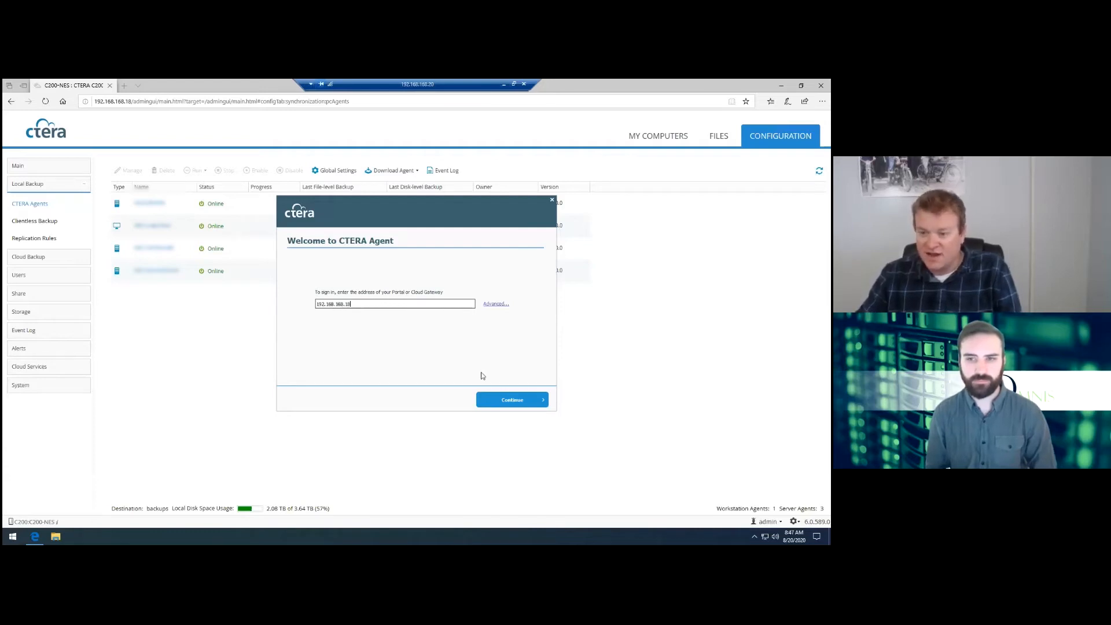
left_click(512, 399)
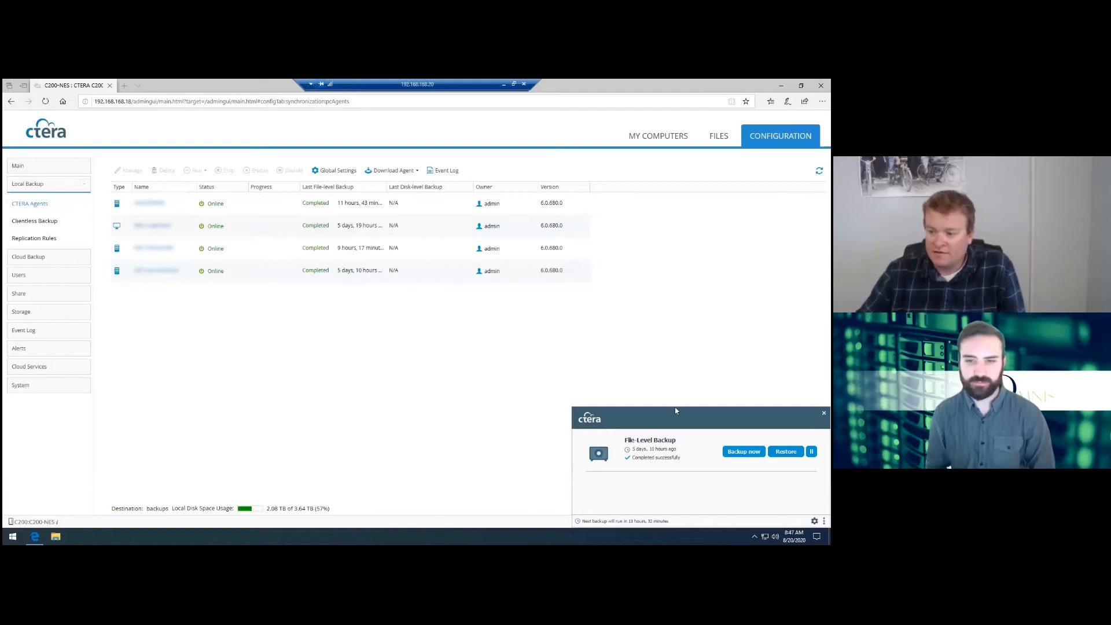
left_click(754, 537)
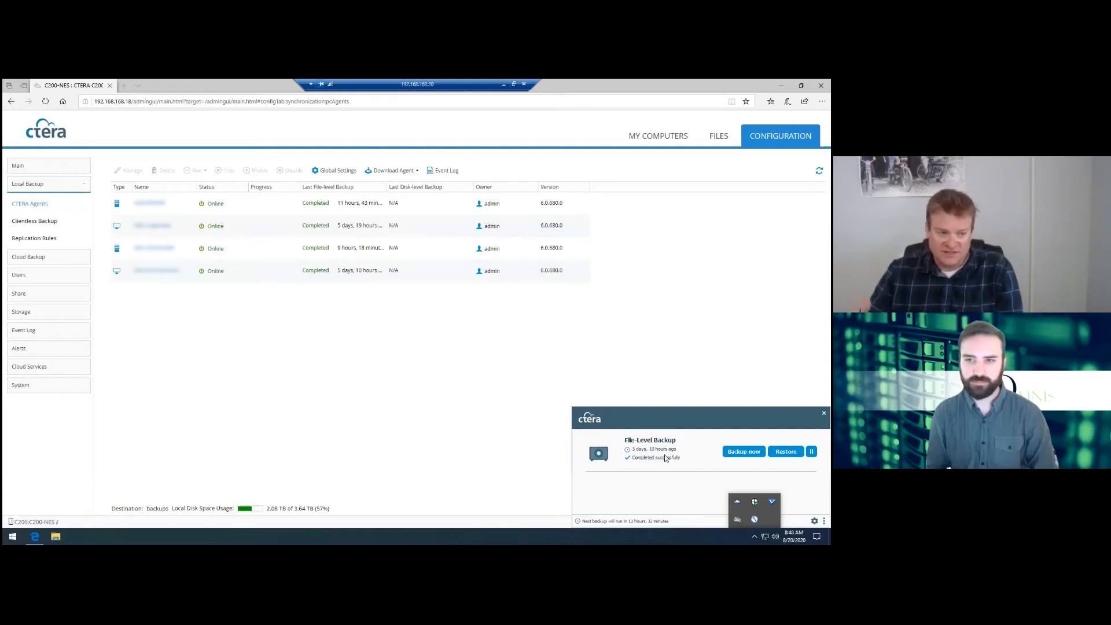
mouse_move(655, 420)
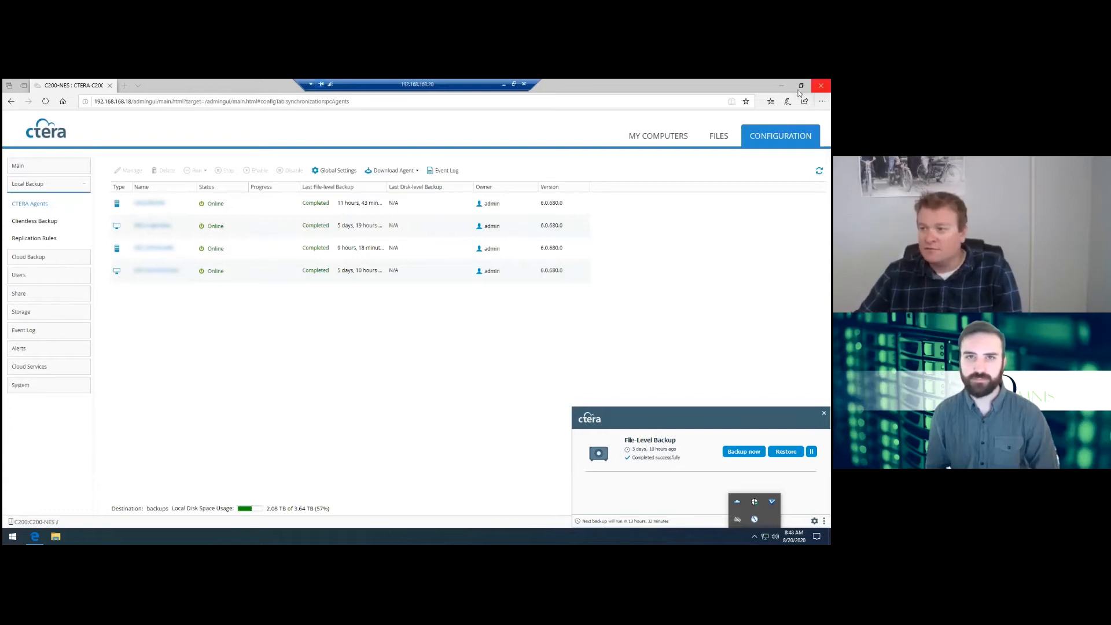
left_click(821, 85)
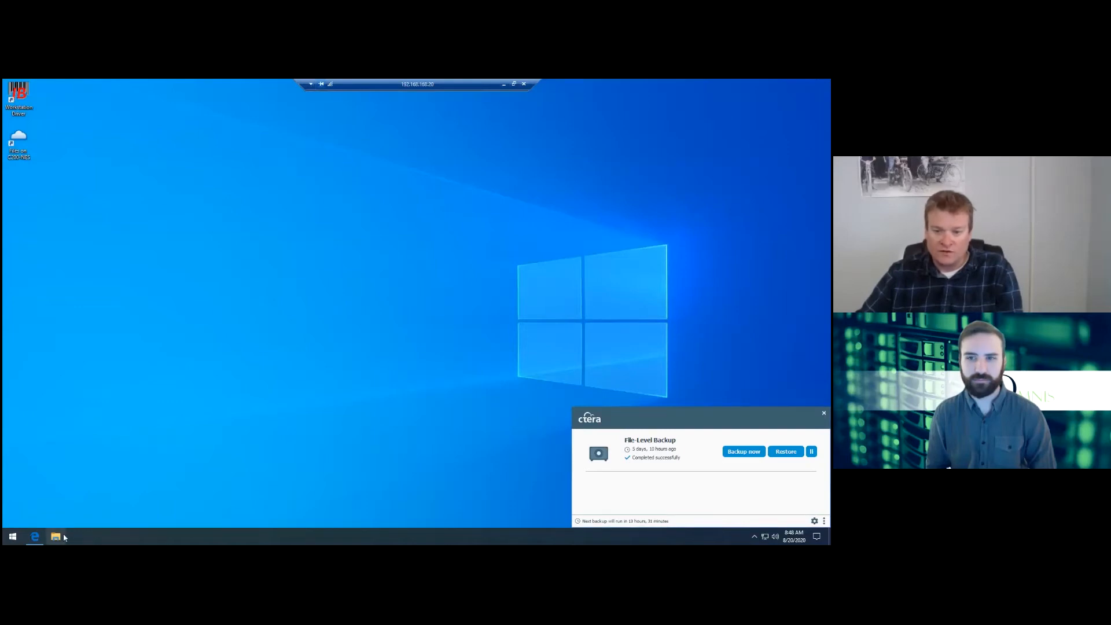
In File Explorer, add Desktop and Documents to backup through the CTERA Agent context menu.
left_click(55, 536)
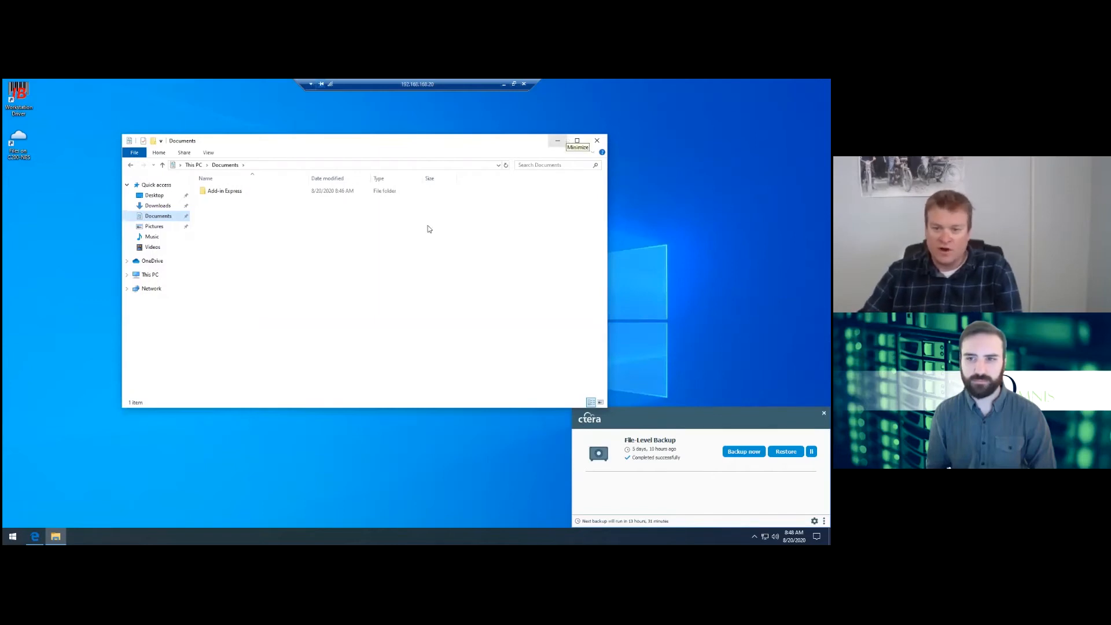
right_click(154, 195)
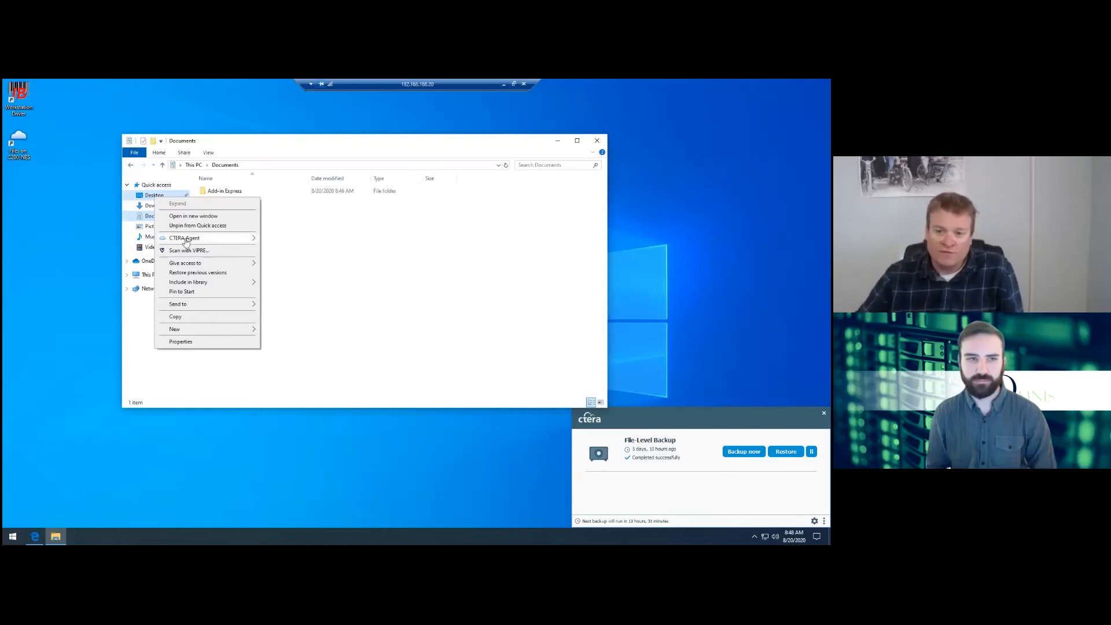
mouse_move(184, 237)
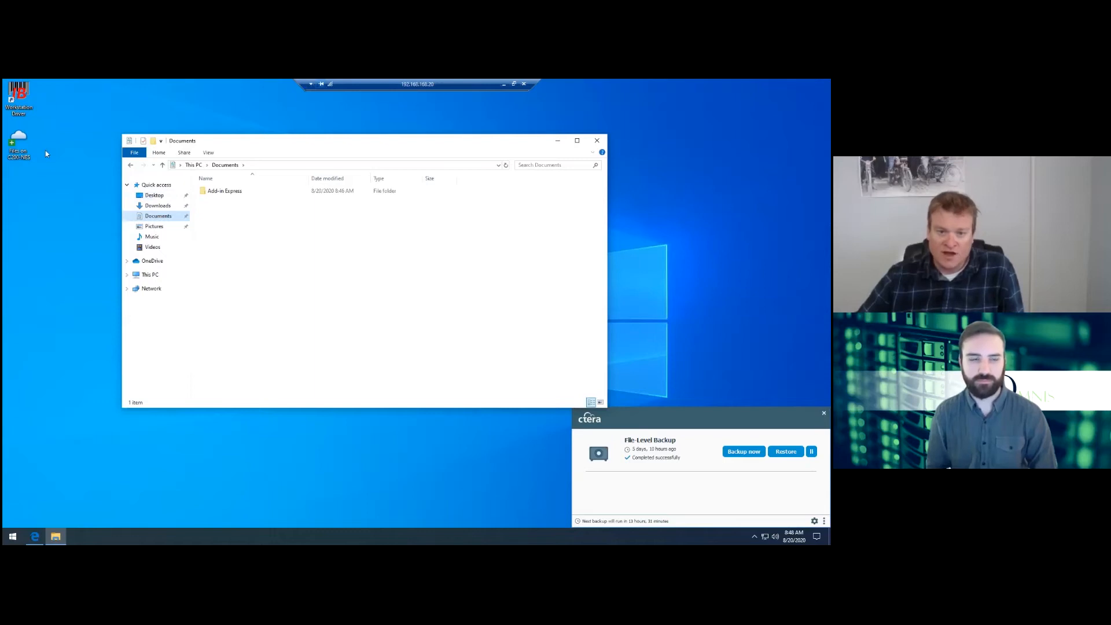
right_click(154, 195)
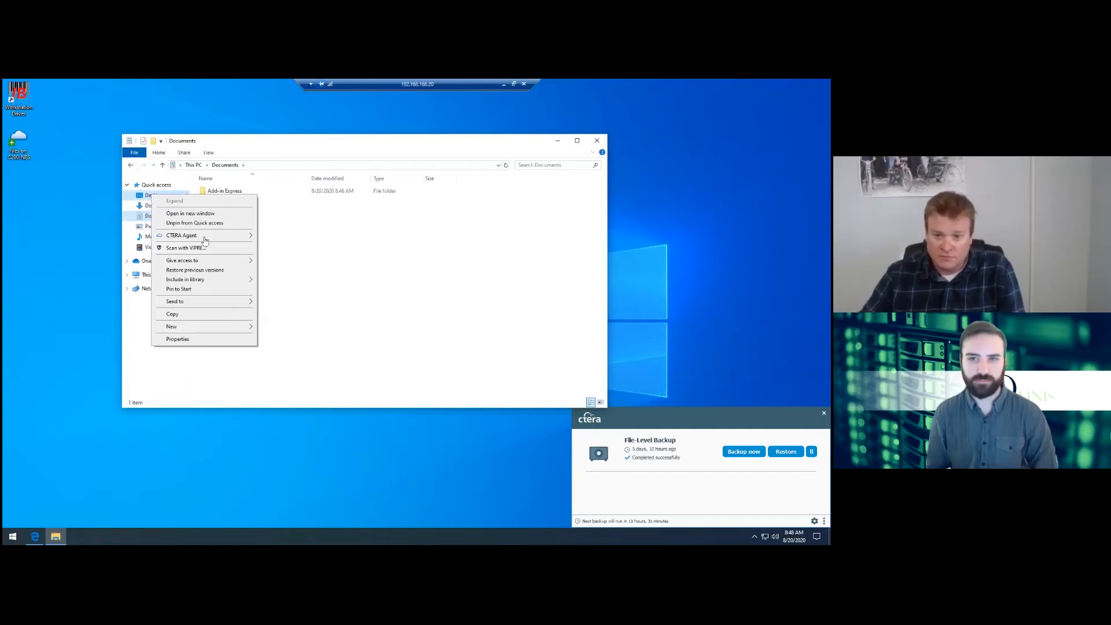
mouse_move(181, 235)
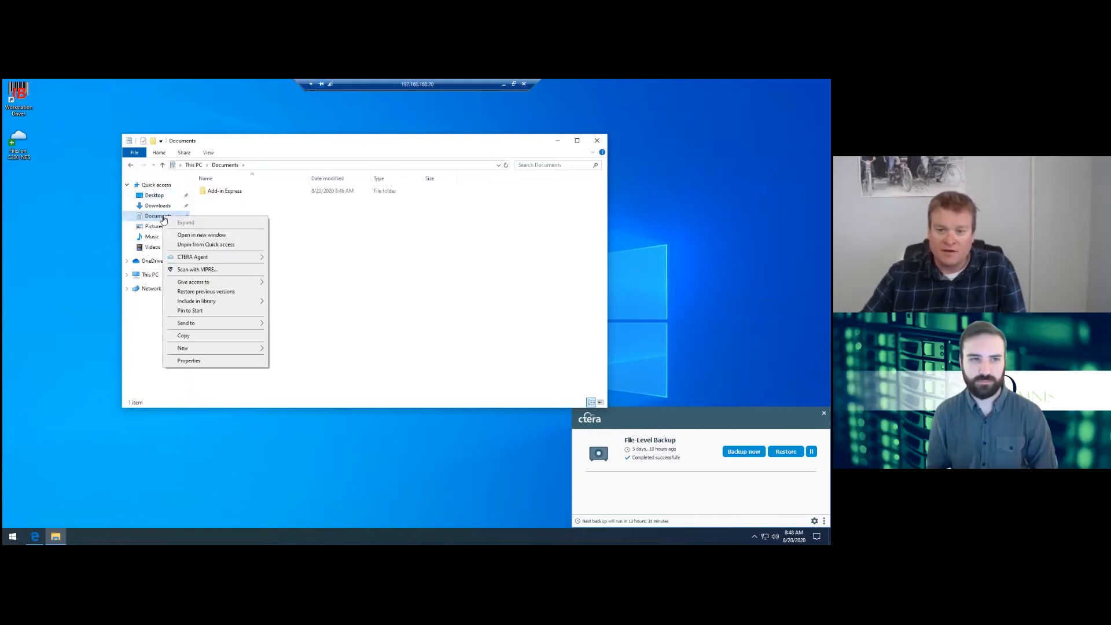
mouse_move(192, 257)
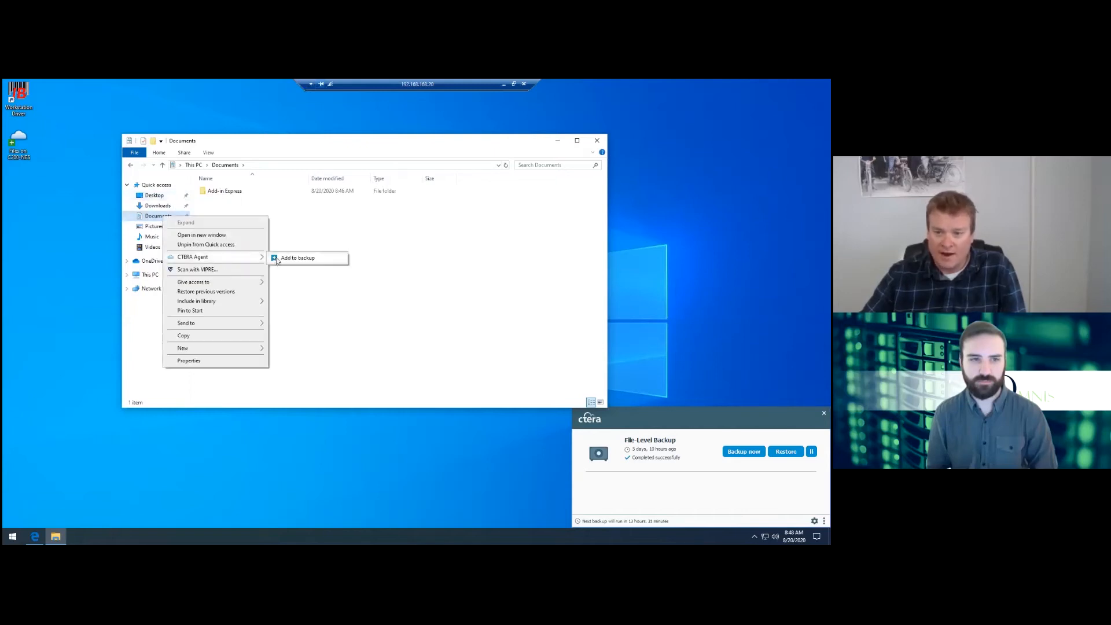
left_click(297, 256)
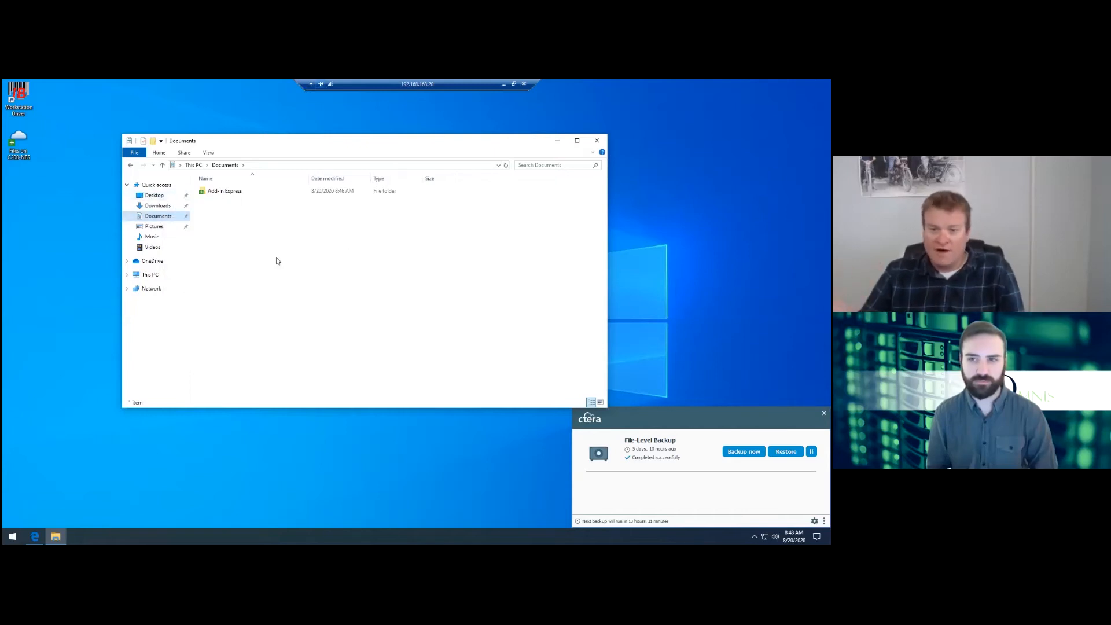
mouse_move(190, 218)
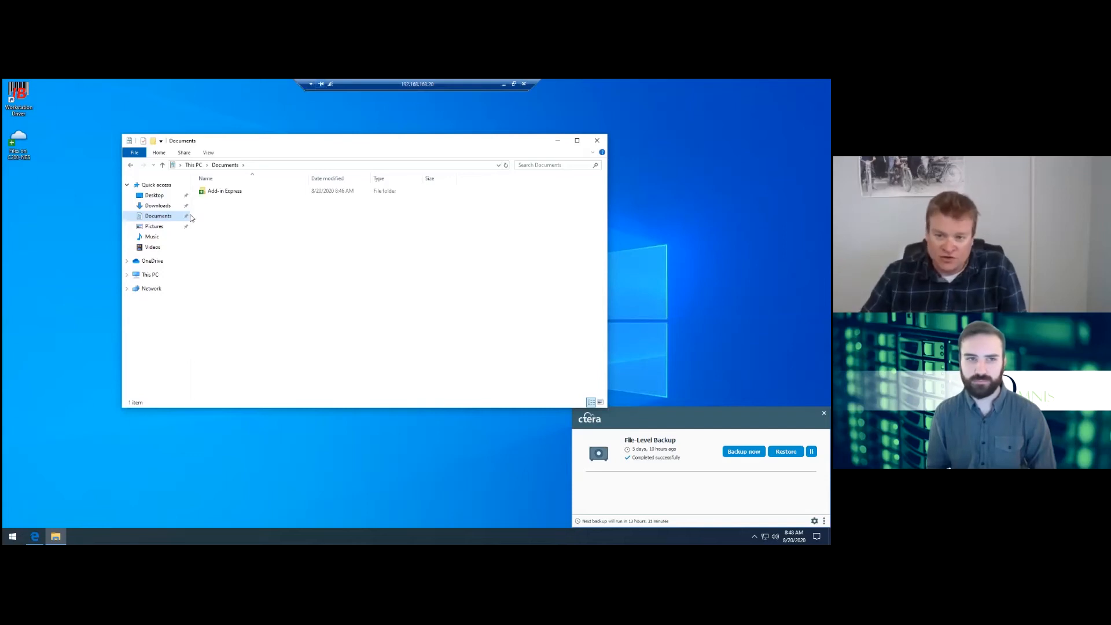
mouse_move(224, 190)
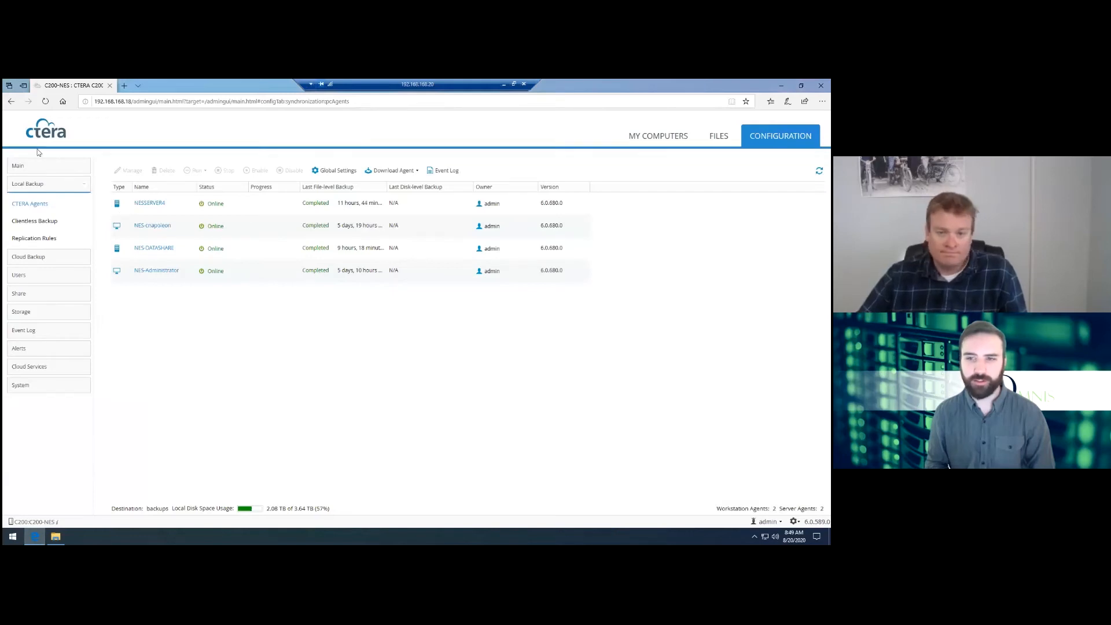
Return to the CTERA Agents list in Edge and select the last online workstation agent.
left_click(45, 101)
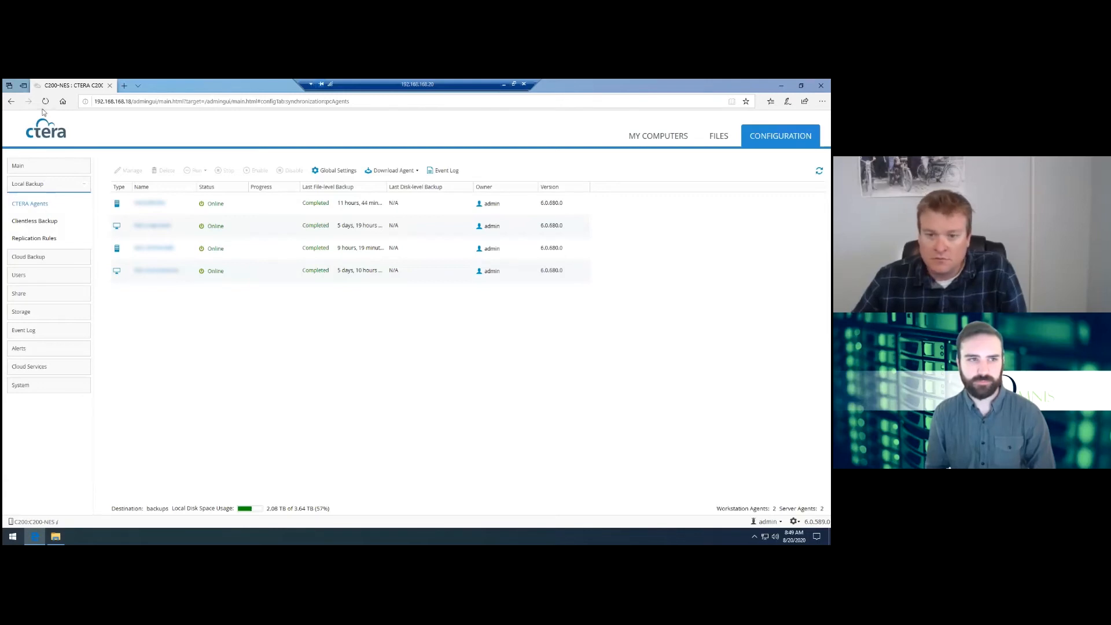
left_click(819, 170)
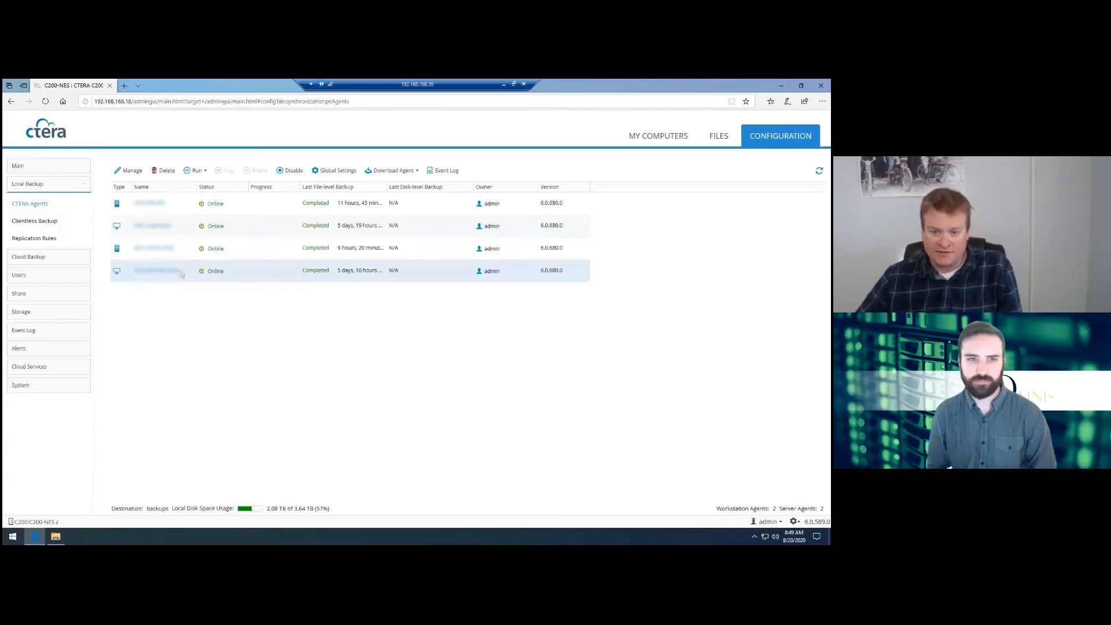
Open the fourth agent's details and show Settings > File-level Backup.
double_click(151, 270)
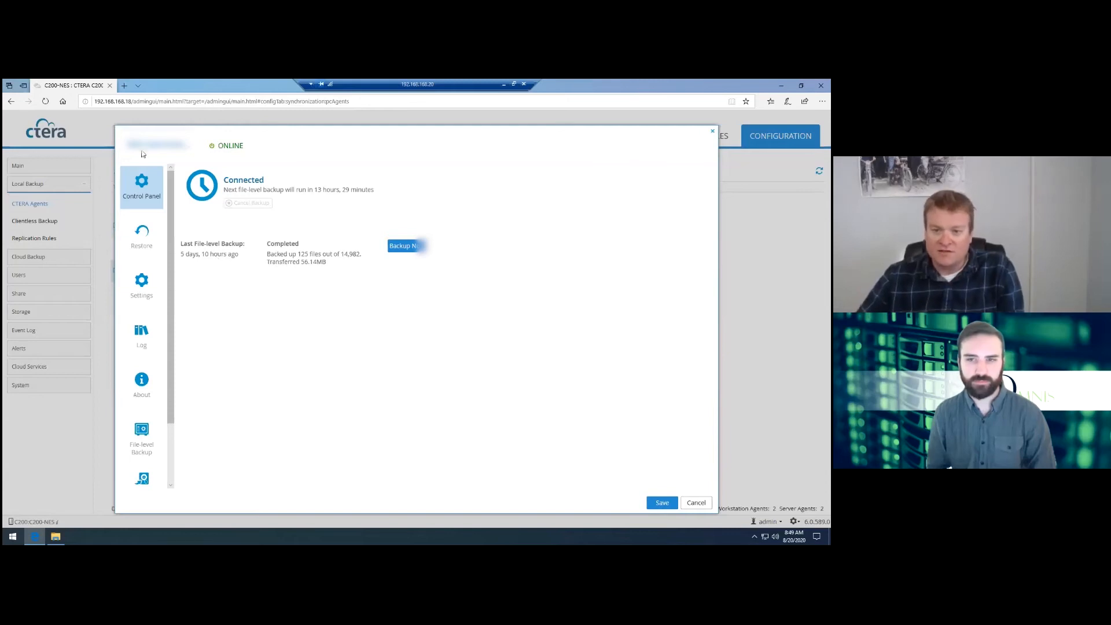
mouse_move(251, 151)
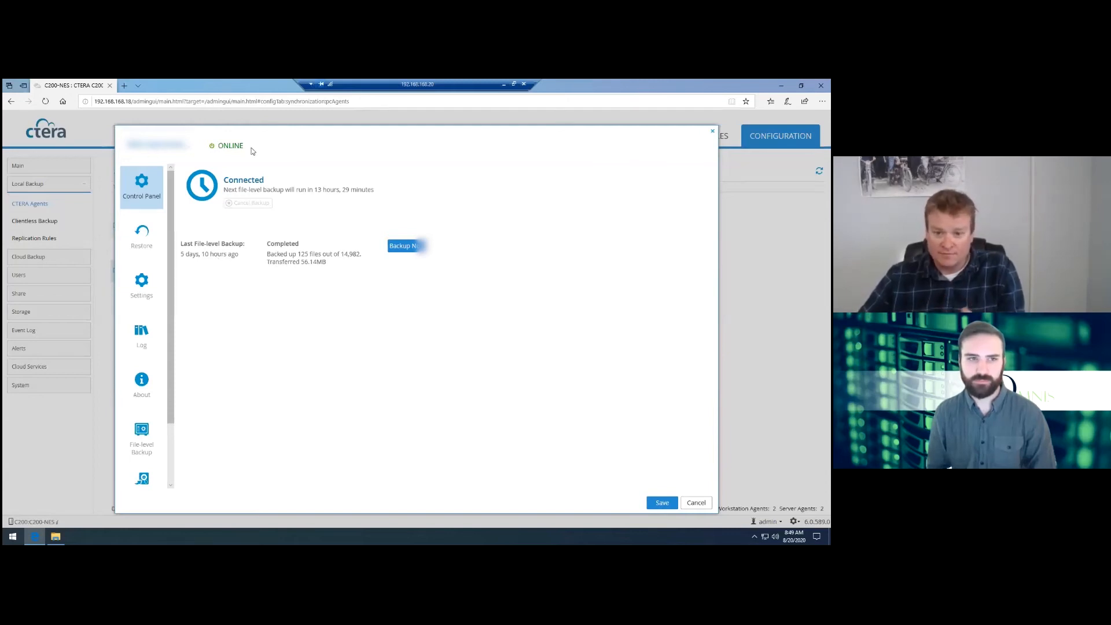
left_click(141, 287)
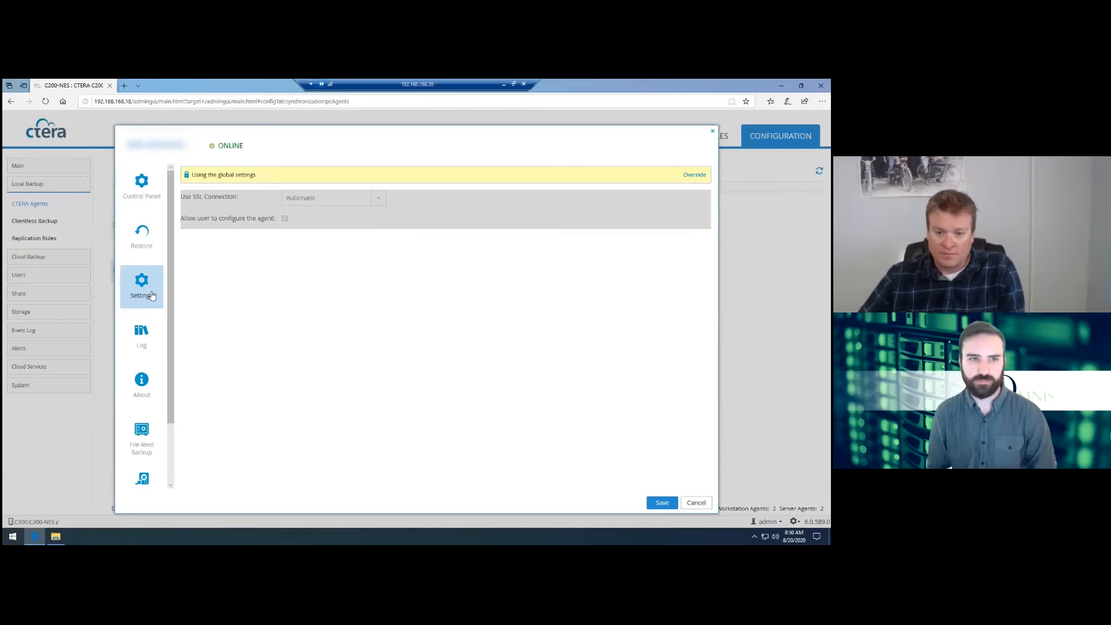
left_click(141, 438)
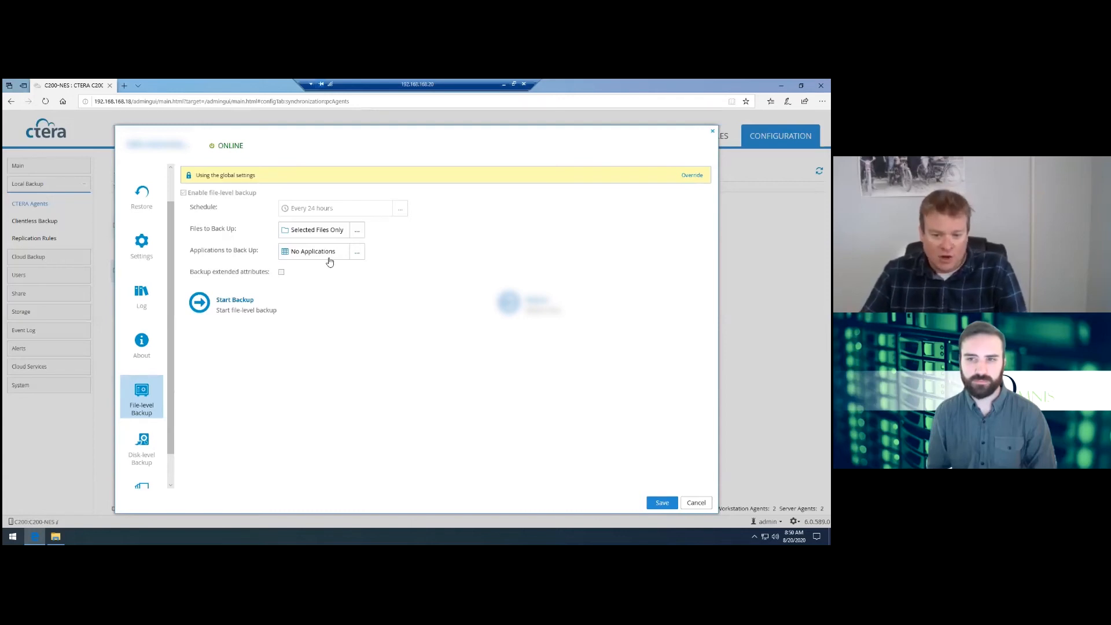
mouse_move(187, 289)
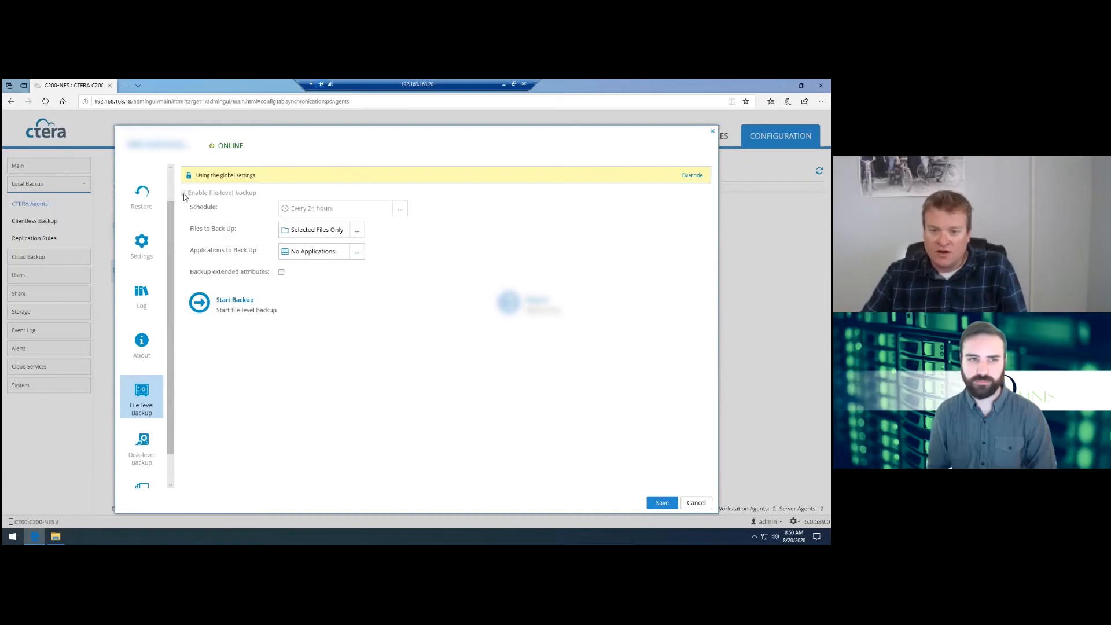
Override the global settings, review schedule and files to back up, then view the log.
left_click(690, 175)
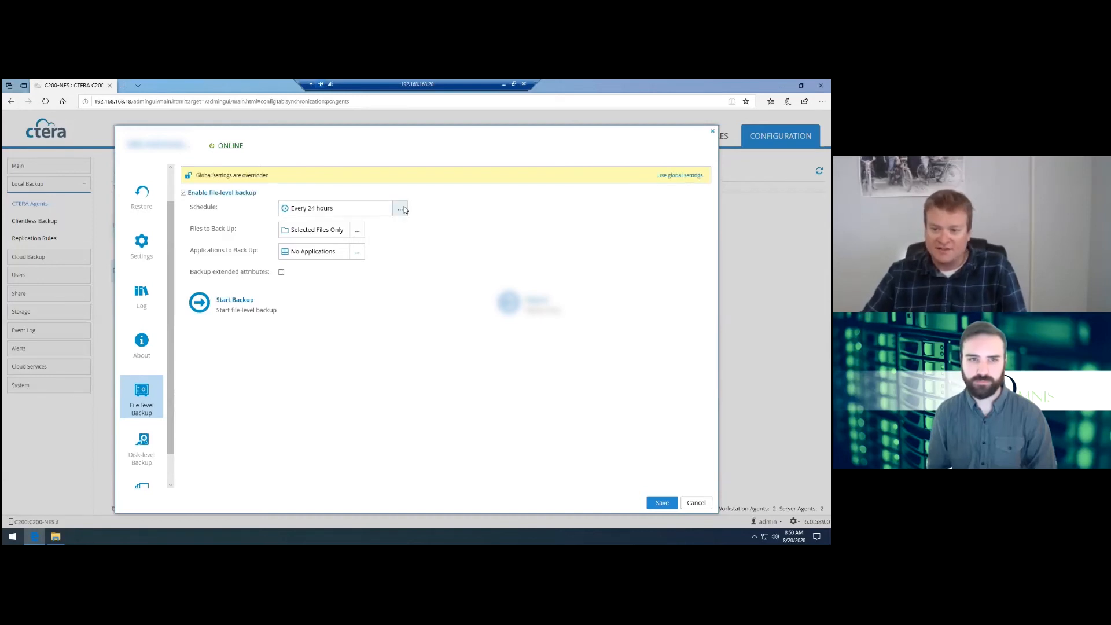
left_click(401, 207)
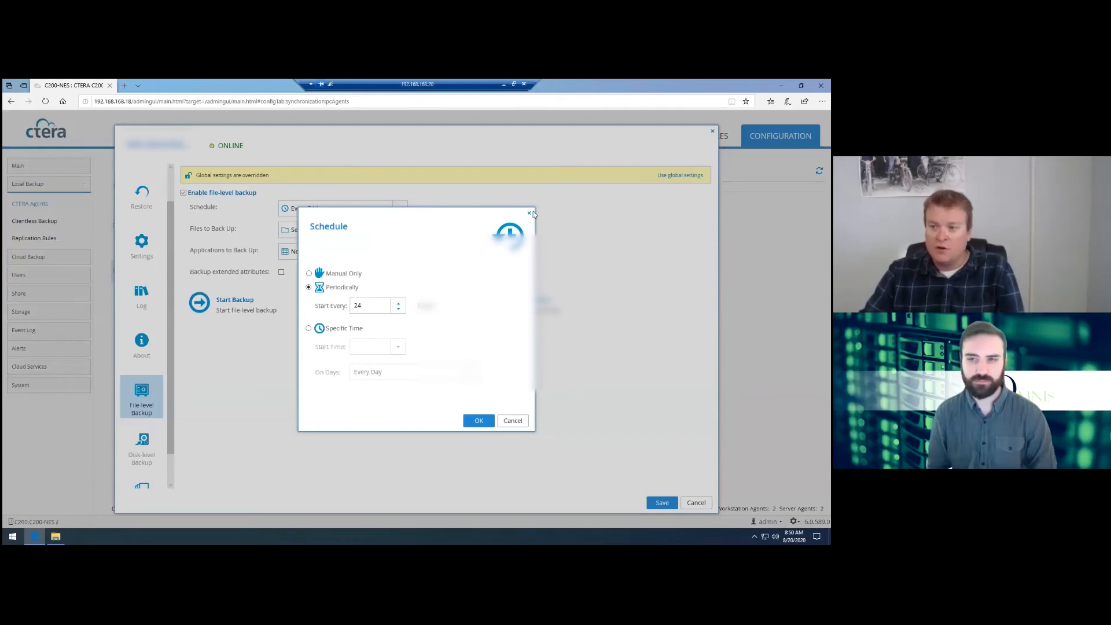
left_click(478, 420)
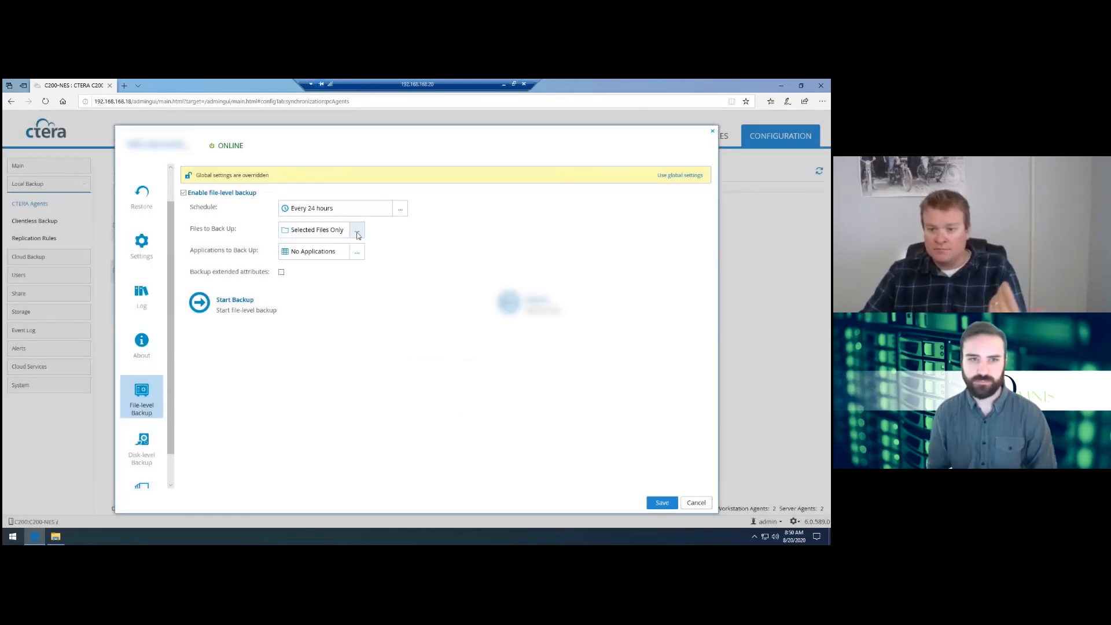
left_click(357, 230)
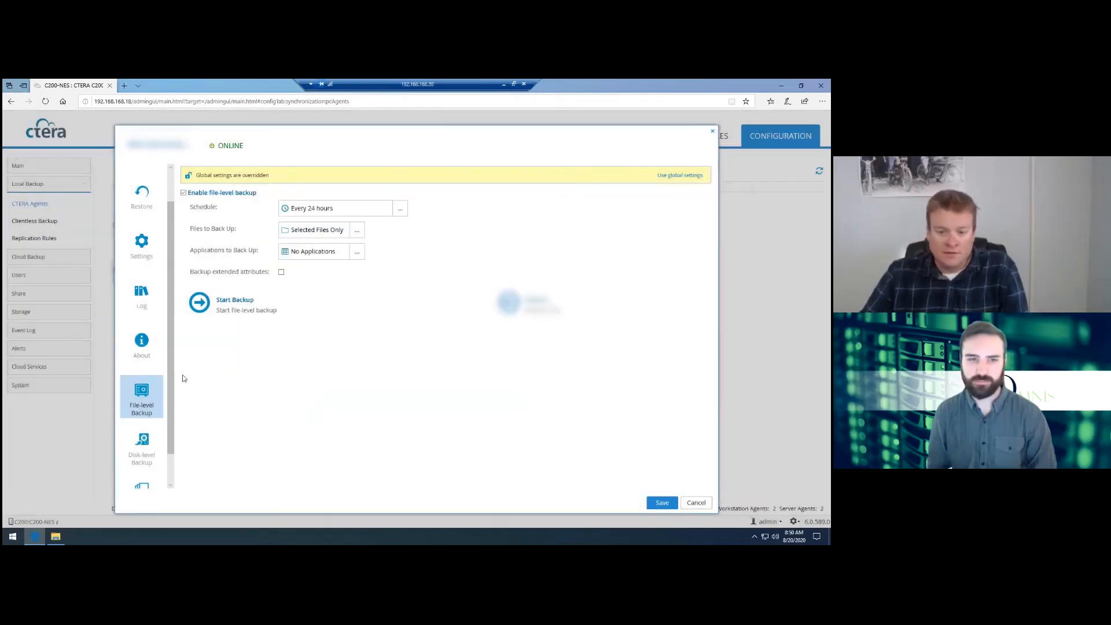
scroll("down", 3)
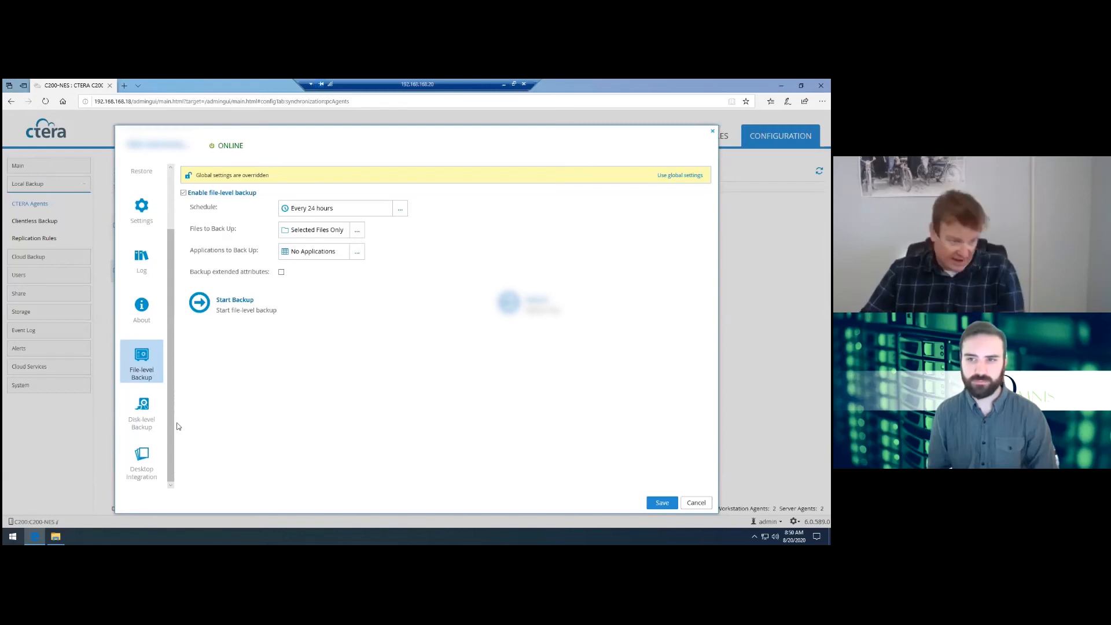
left_click(141, 265)
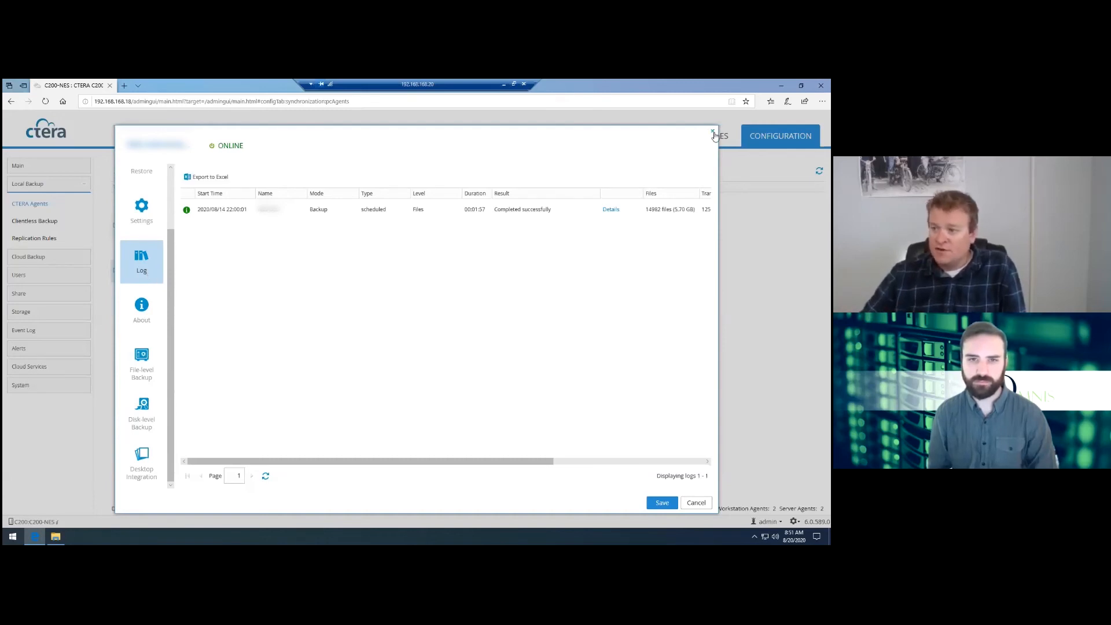
Close the agent details and expand backups > Agents under Cloud Backup > Backup Files.
left_click(713, 135)
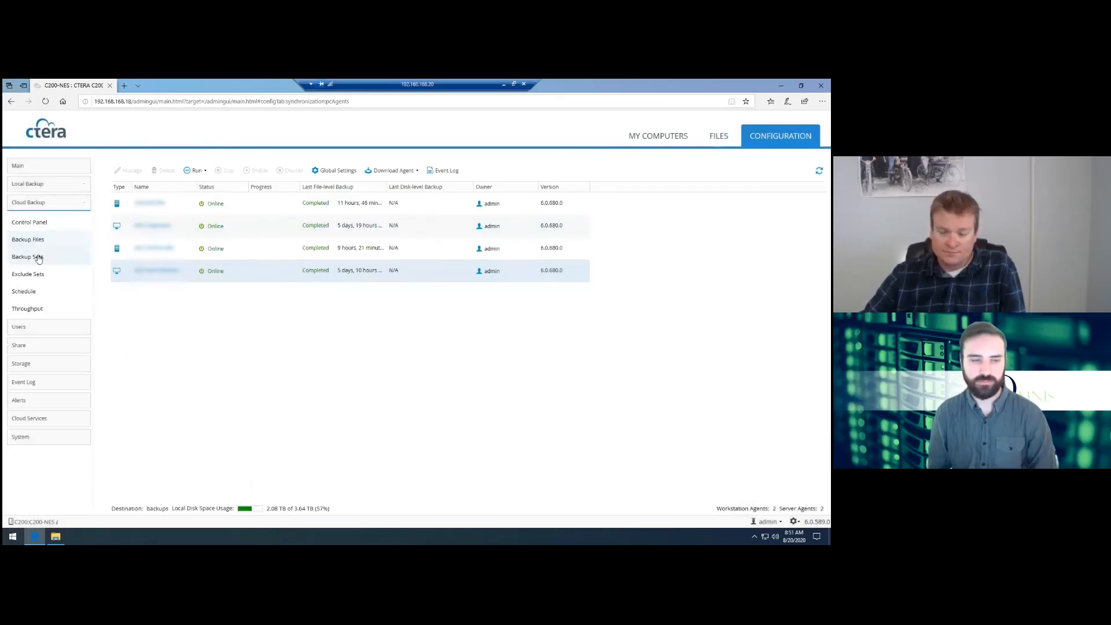
left_click(27, 257)
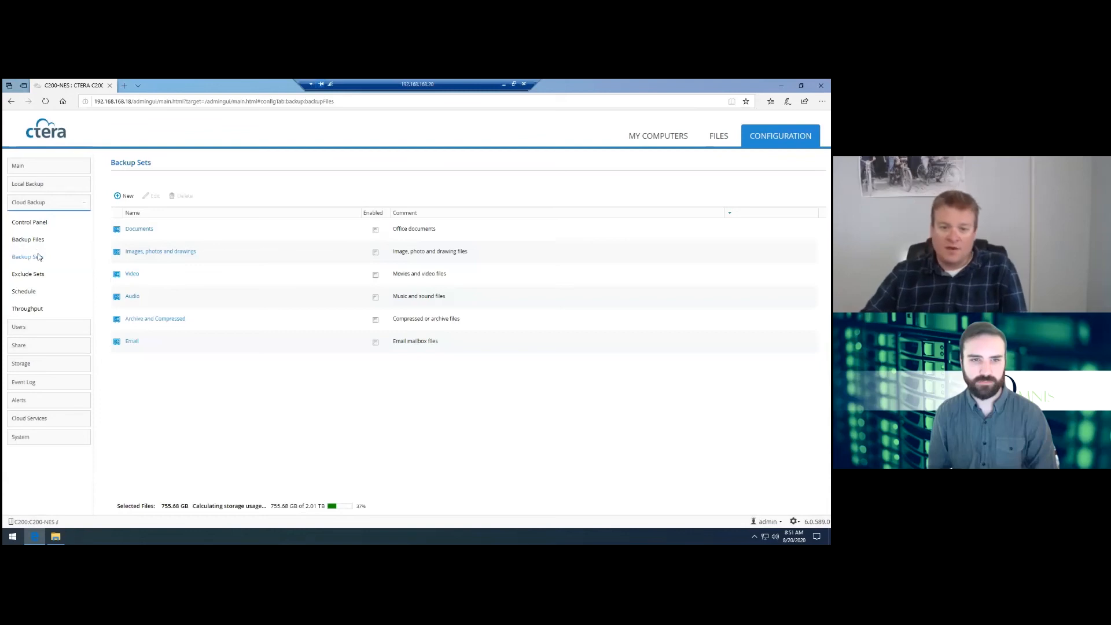
left_click(28, 239)
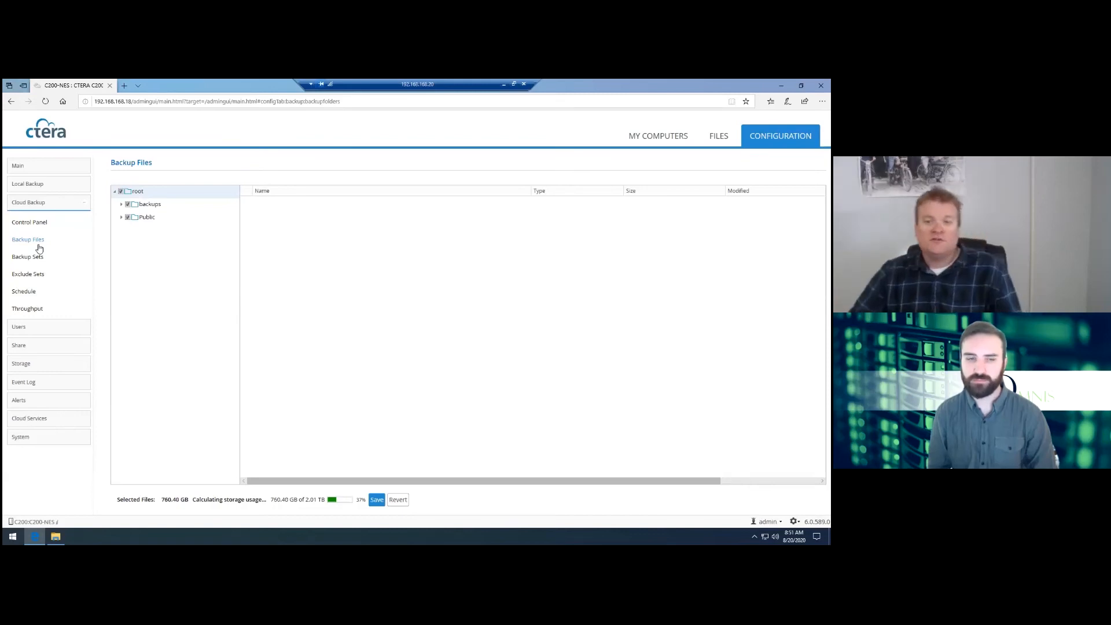
left_click(120, 204)
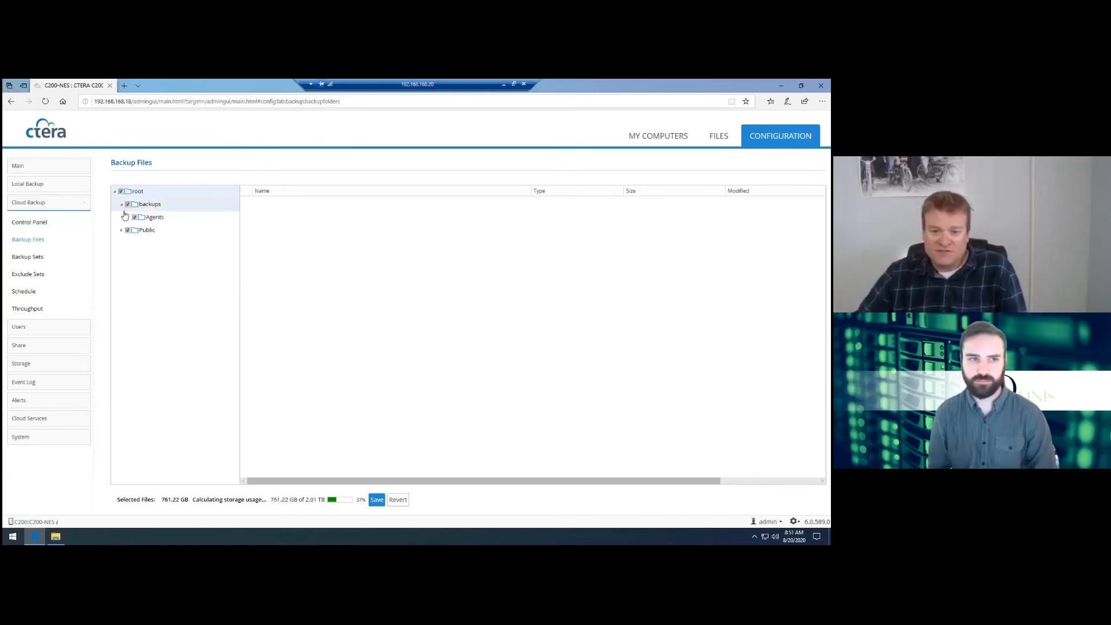
left_click(120, 217)
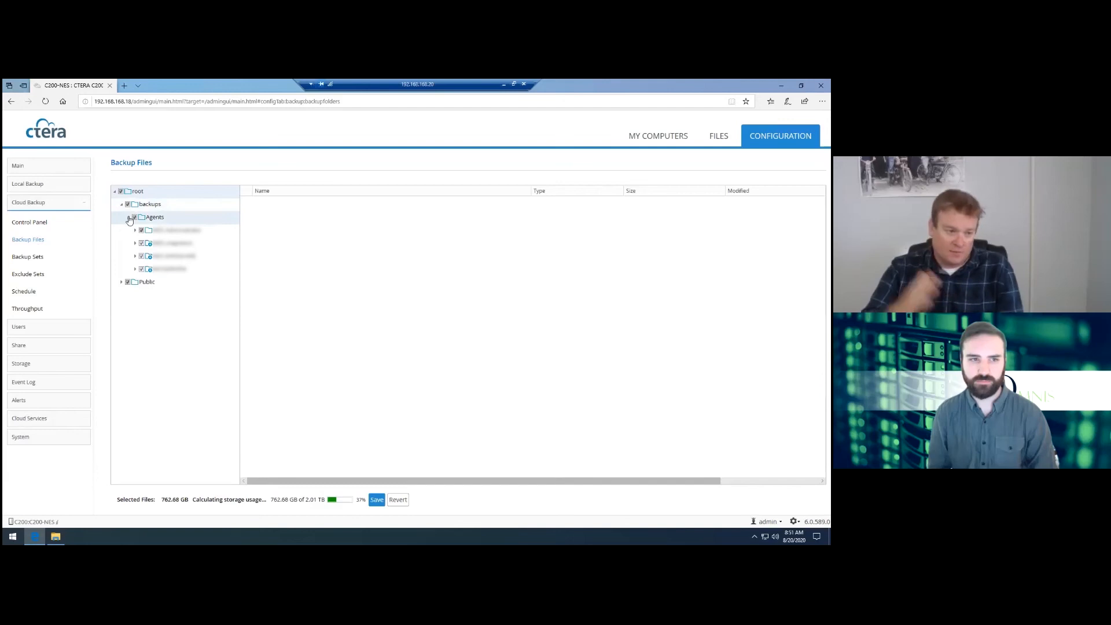
Adjust the agent folder checkboxes to a 13.39 GB selection and save.
left_click(177, 230)
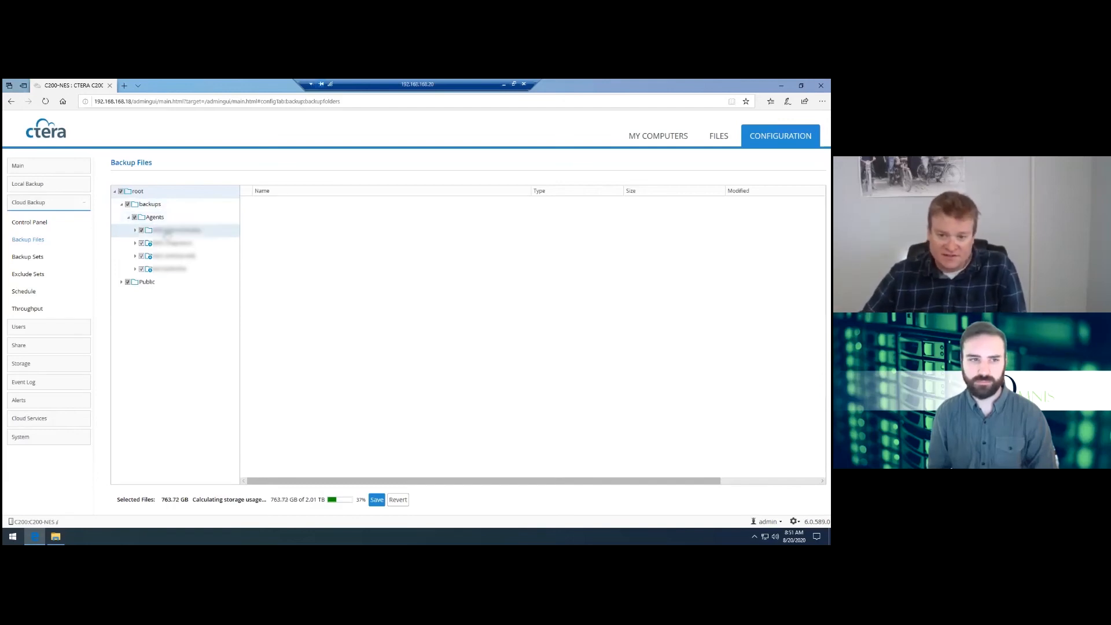
left_click(141, 230)
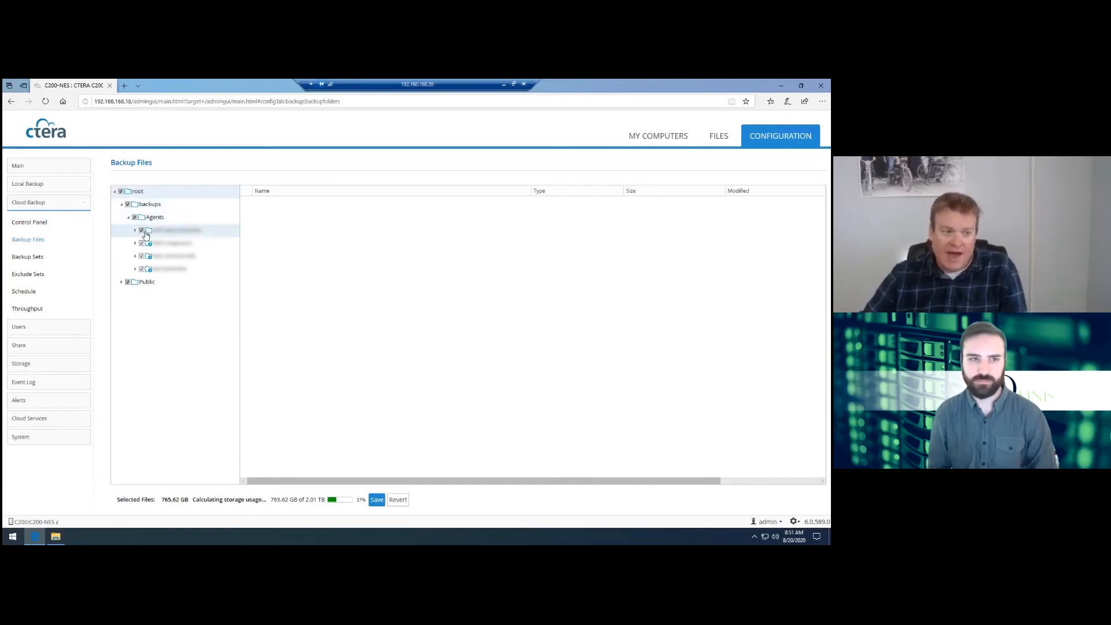
left_click(140, 230)
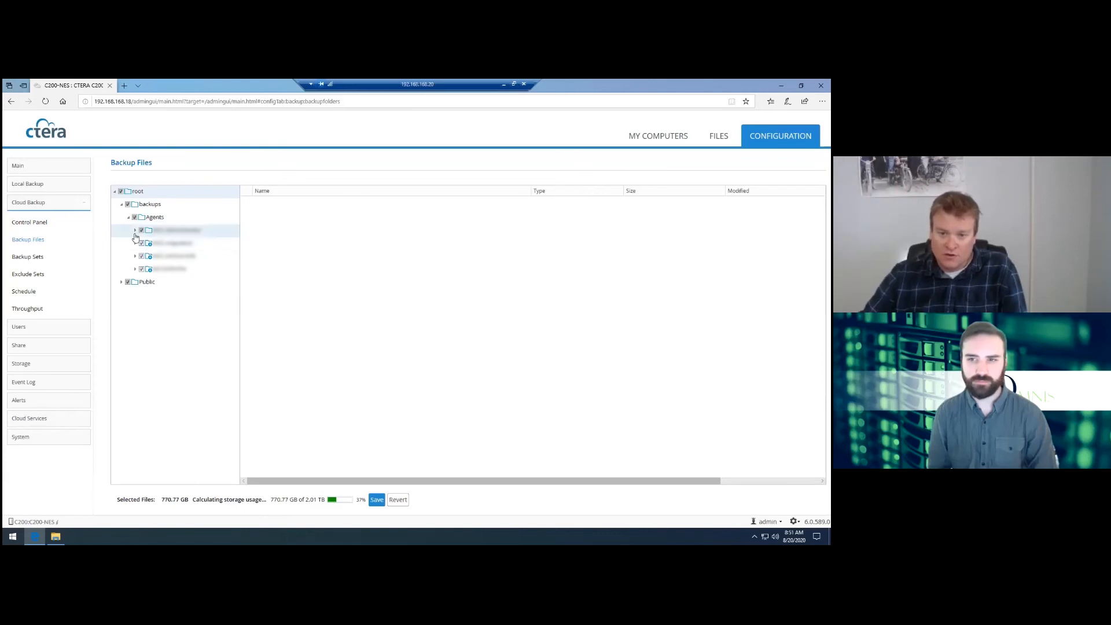
left_click(134, 229)
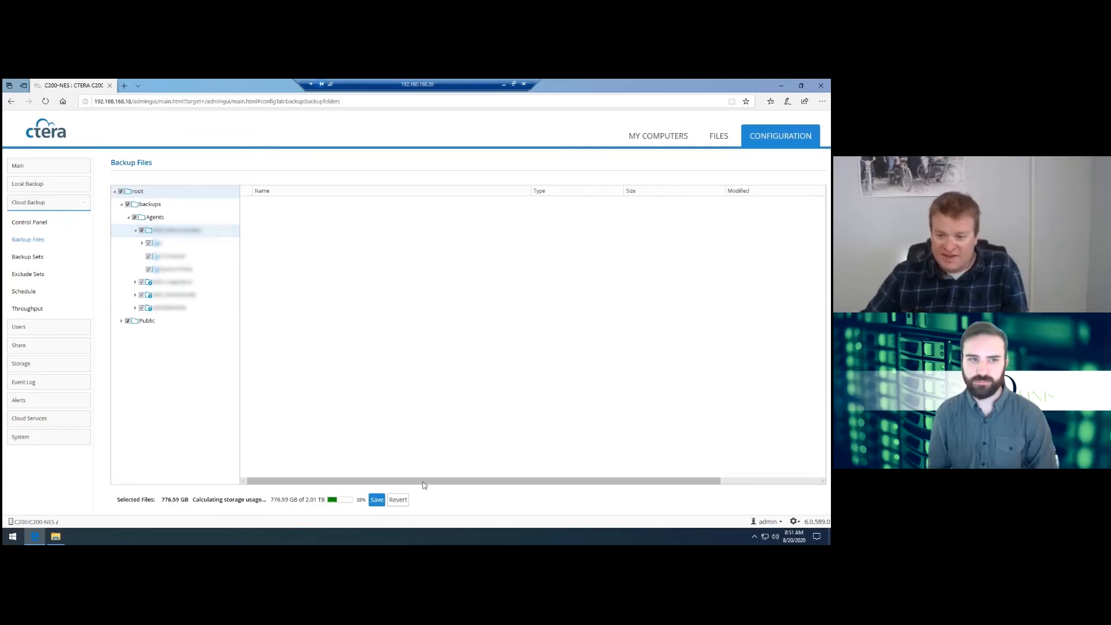
left_click(376, 499)
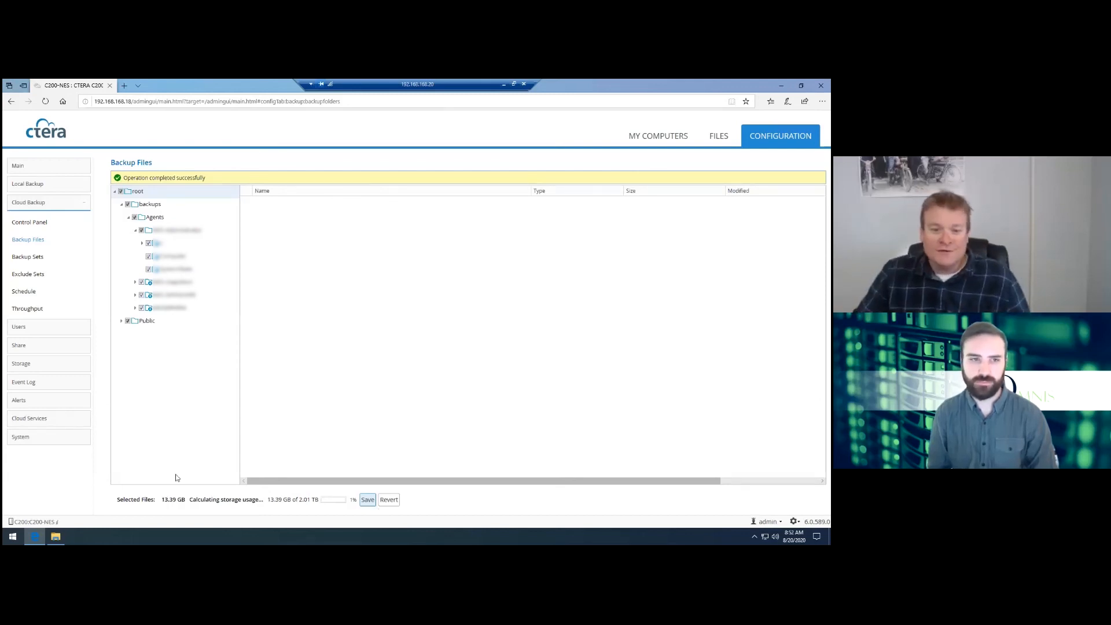
Review the Specific Time cloud backup schedule, then check the unthrottled Throughput page.
left_click(23, 291)
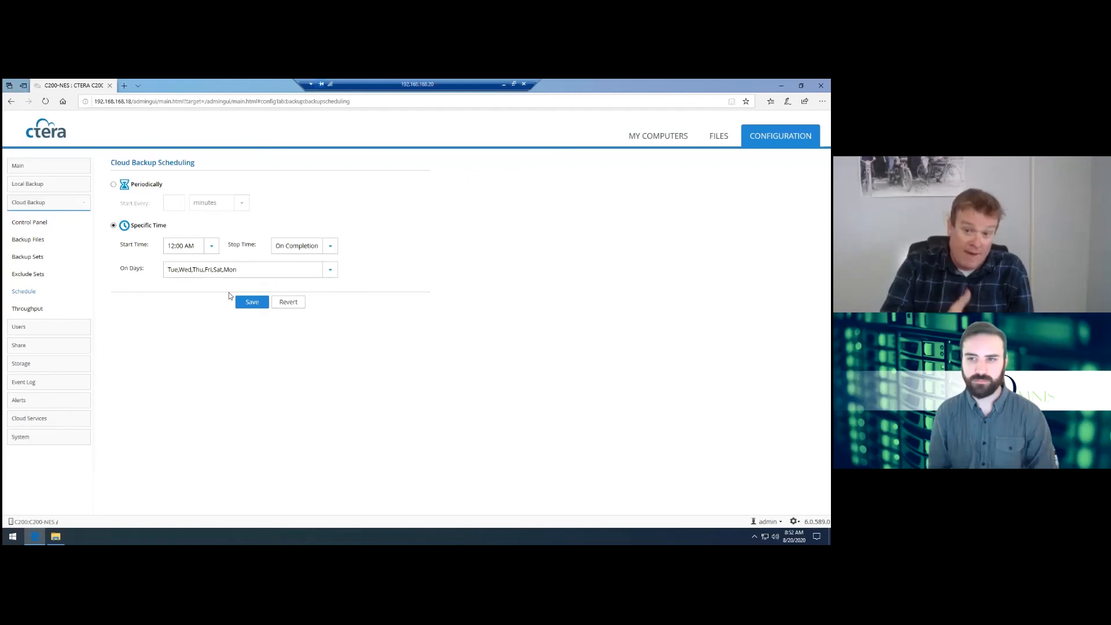
mouse_move(324, 285)
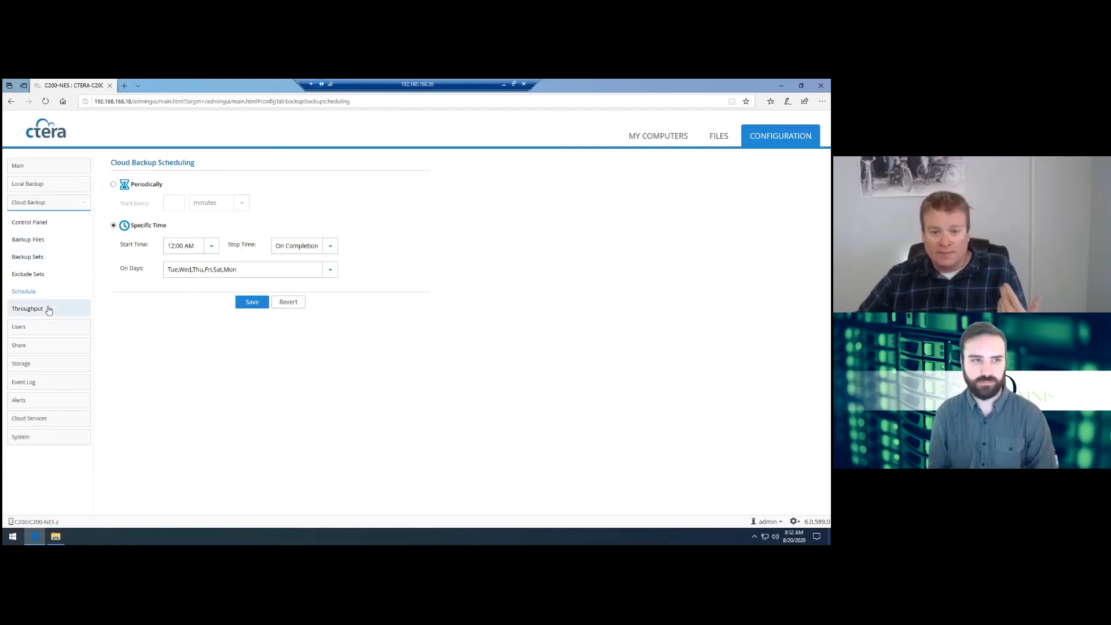
left_click(27, 308)
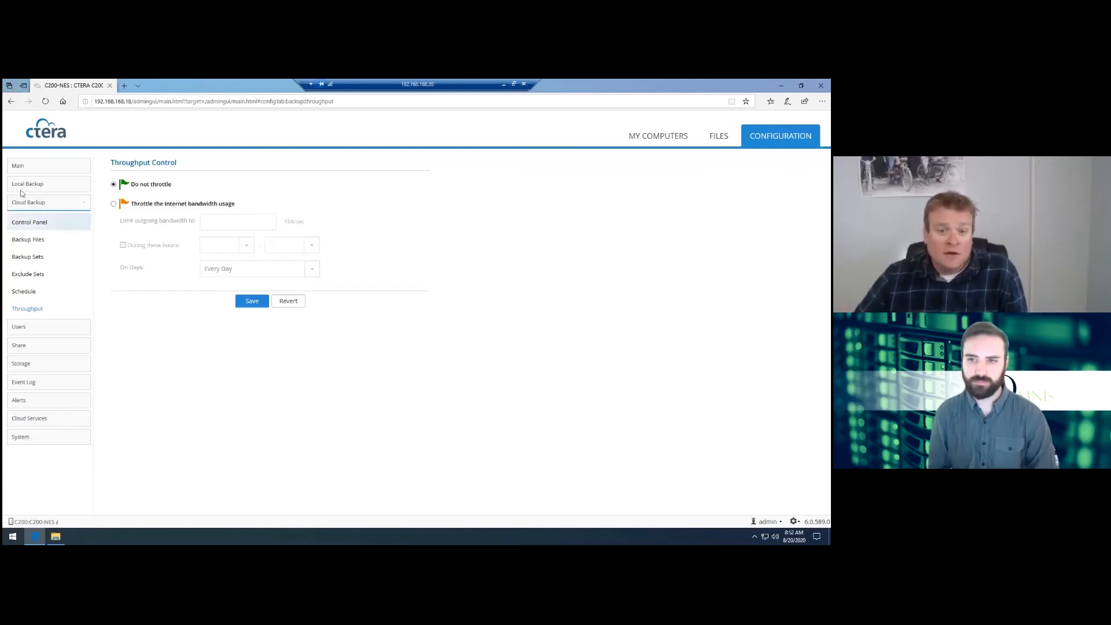
Open the CTERA Agents list from the Local Backup section of the C200 admin menu.
left_click(28, 183)
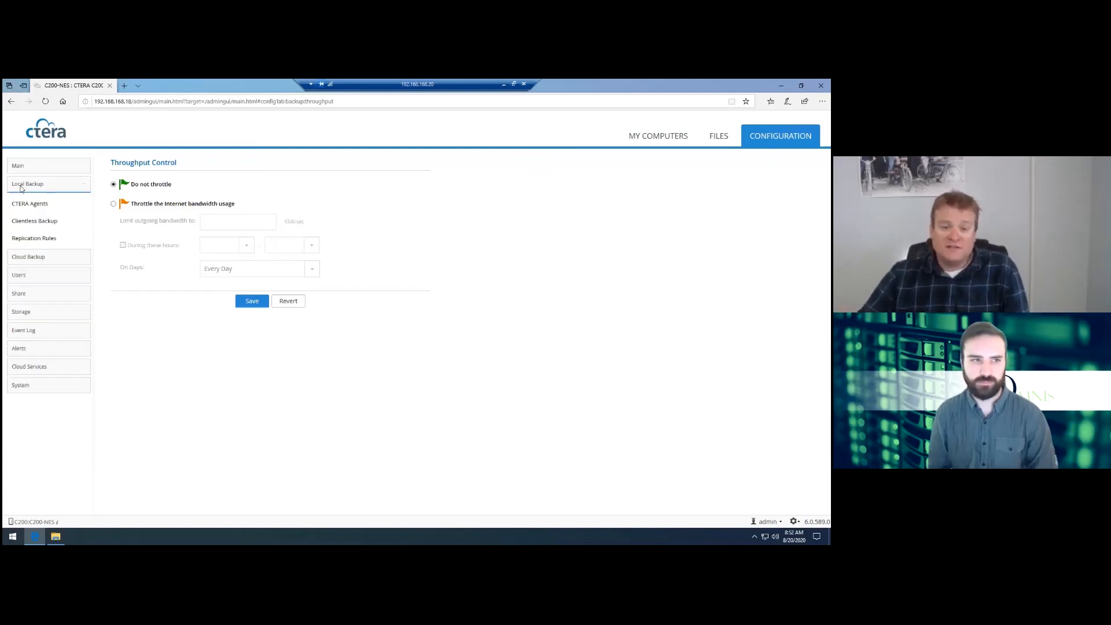
left_click(29, 203)
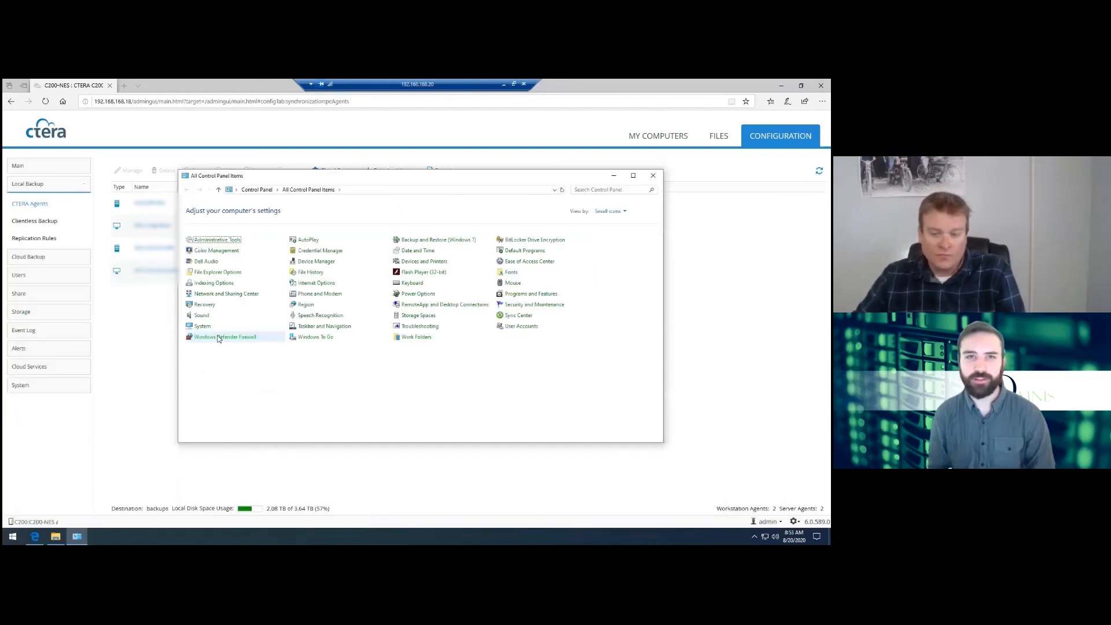
mouse_move(322, 325)
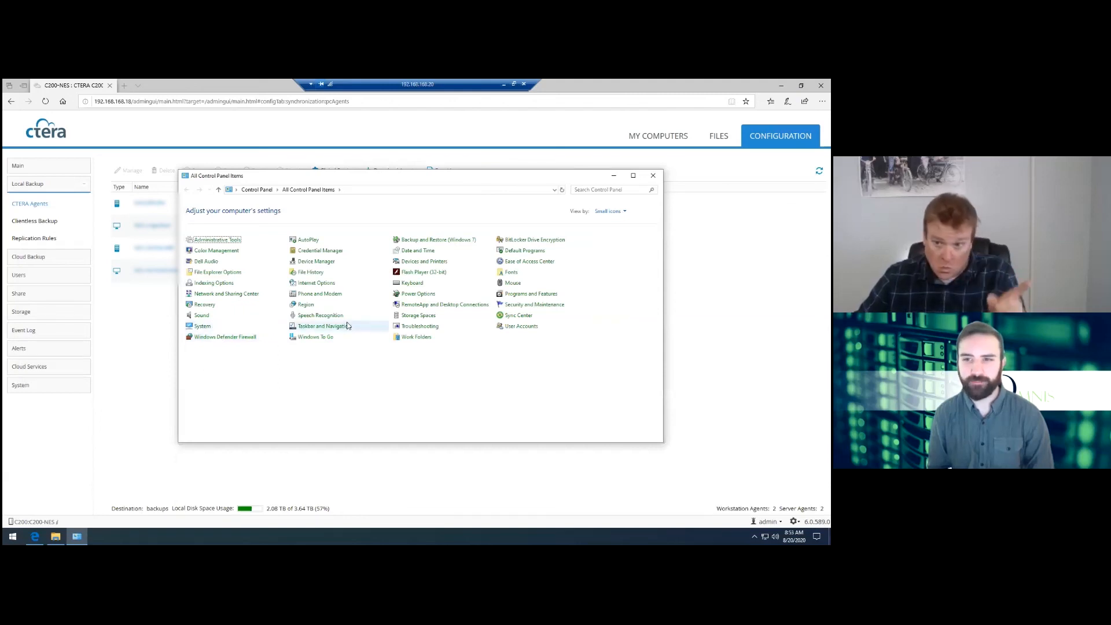